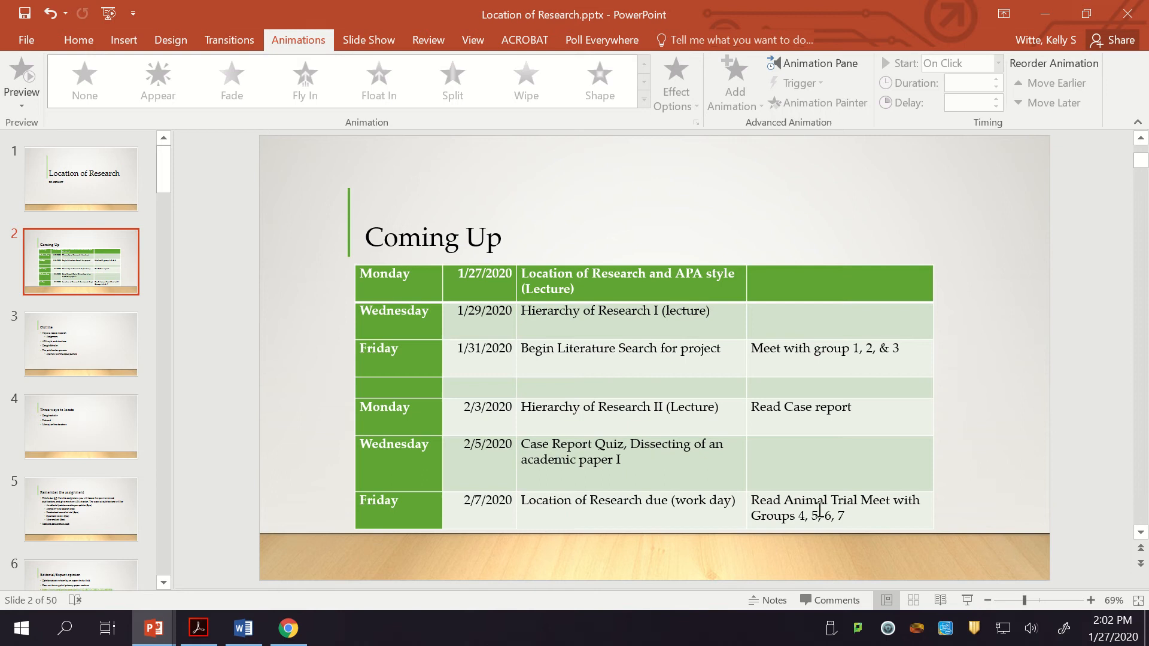
Review the HEALTHED 471 Canvas modules down to the four PDF readings under Papers to read for quizzes
{"action": "left_click", "coordinate": [287, 628]}
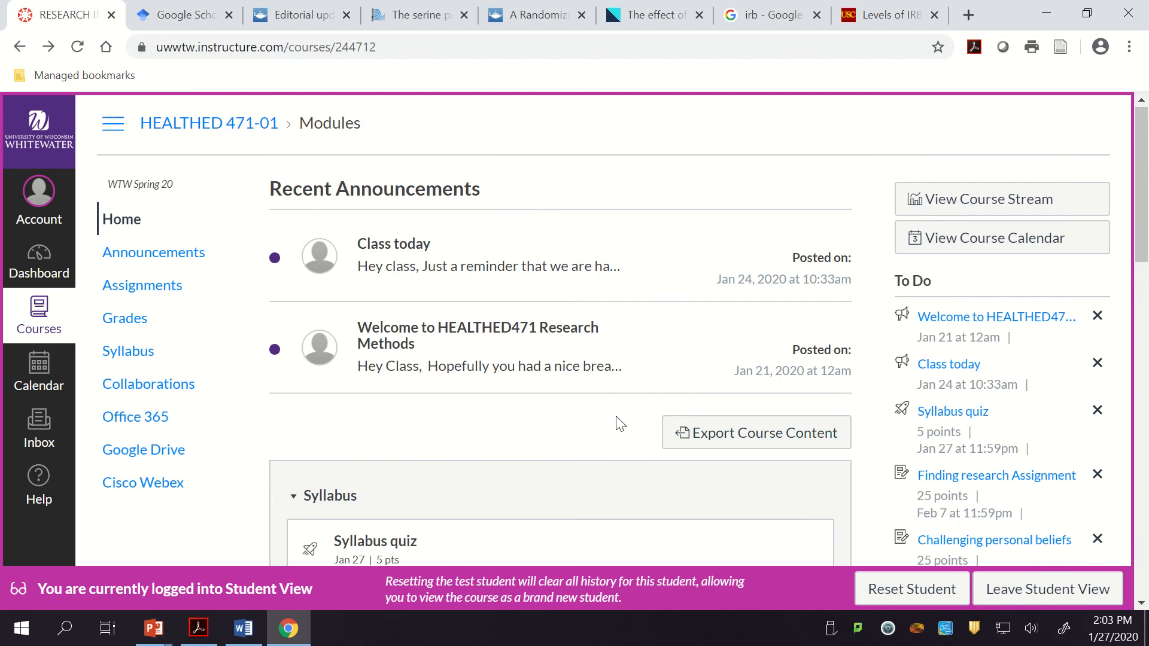
{"action": "scroll", "scroll_direction": "down", "scroll_amount": 3}
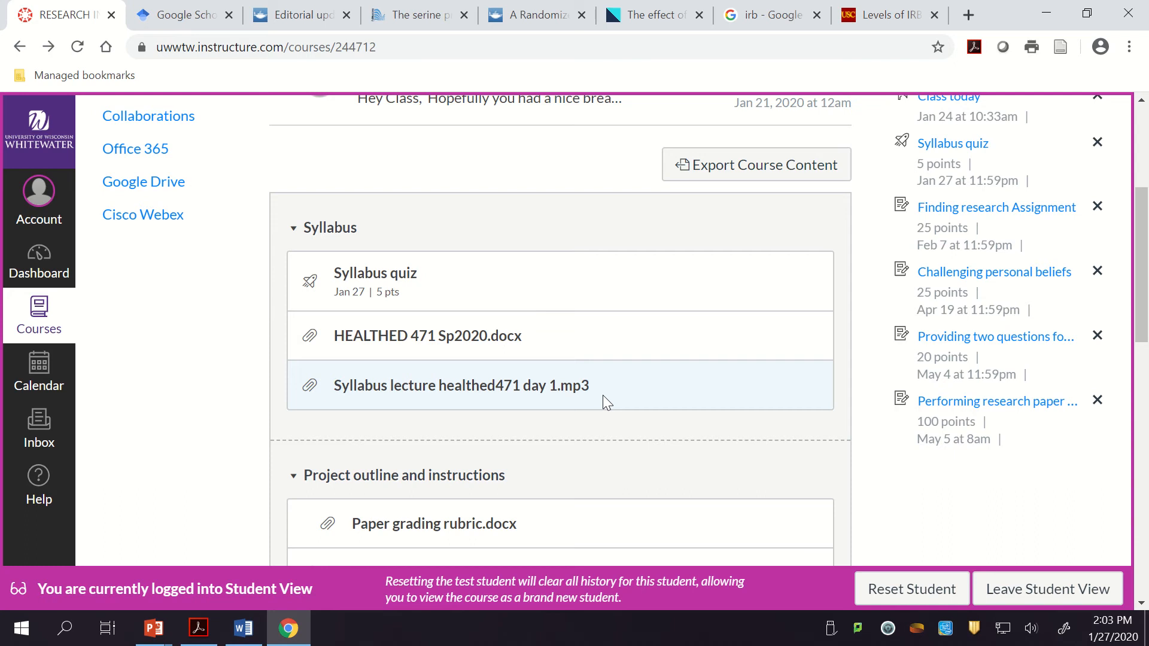
{"action": "scroll", "scroll_direction": "down", "scroll_amount": 3}
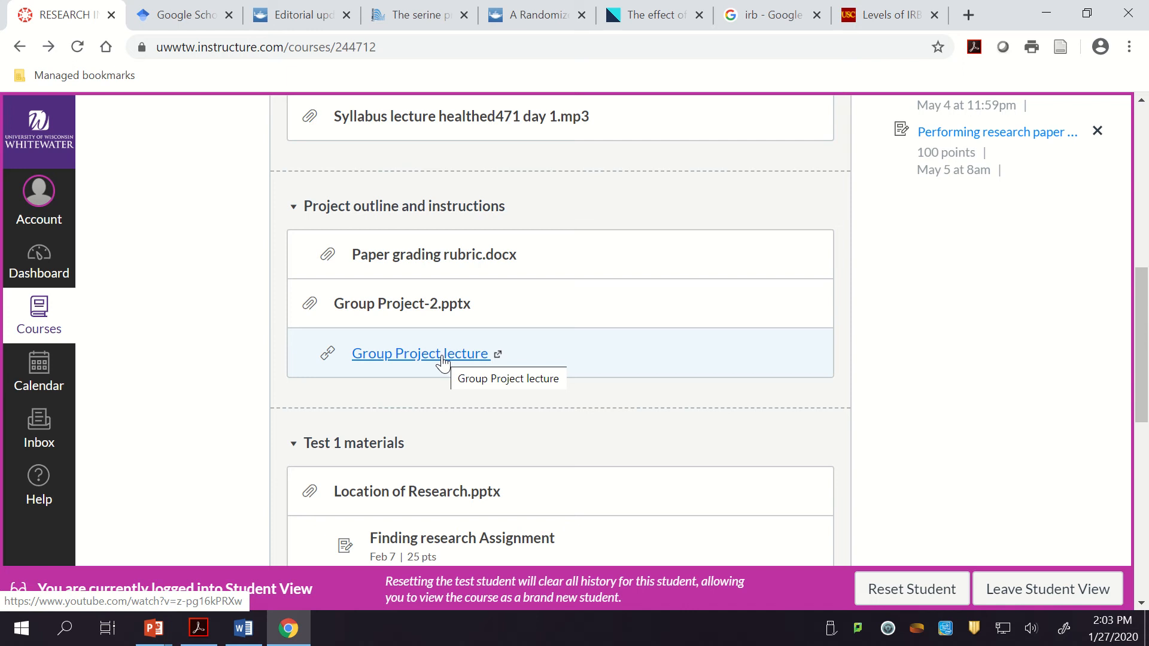
{"action": "scroll", "scroll_direction": "down", "scroll_amount": 3}
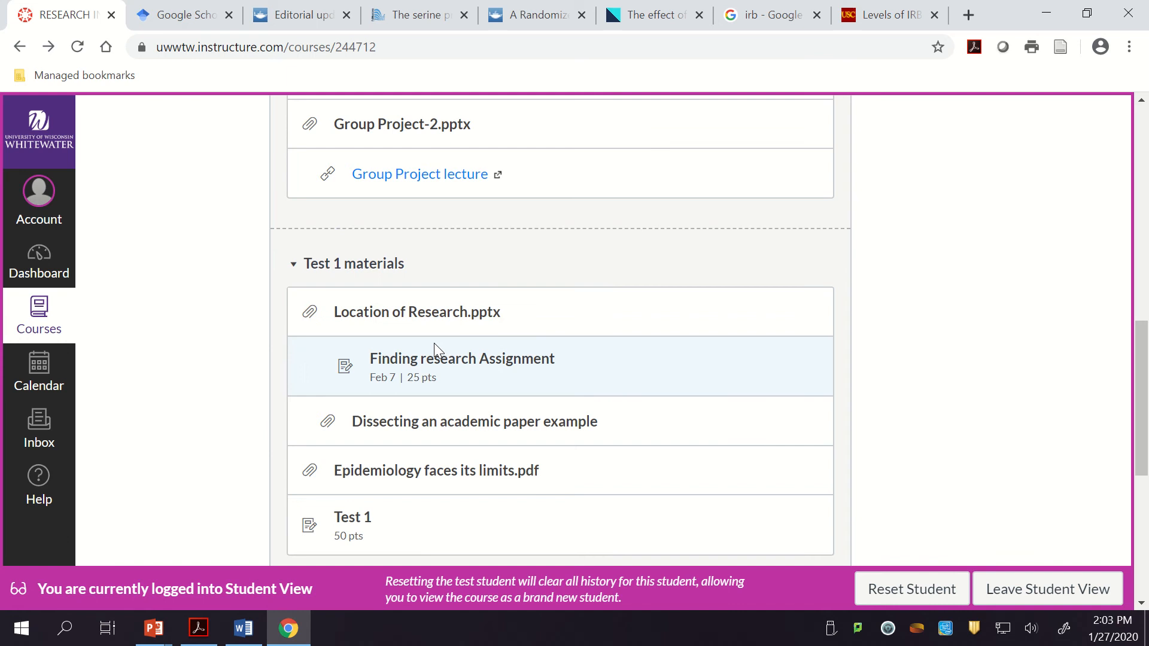
{"action": "scroll", "scroll_direction": "down", "scroll_amount": 3}
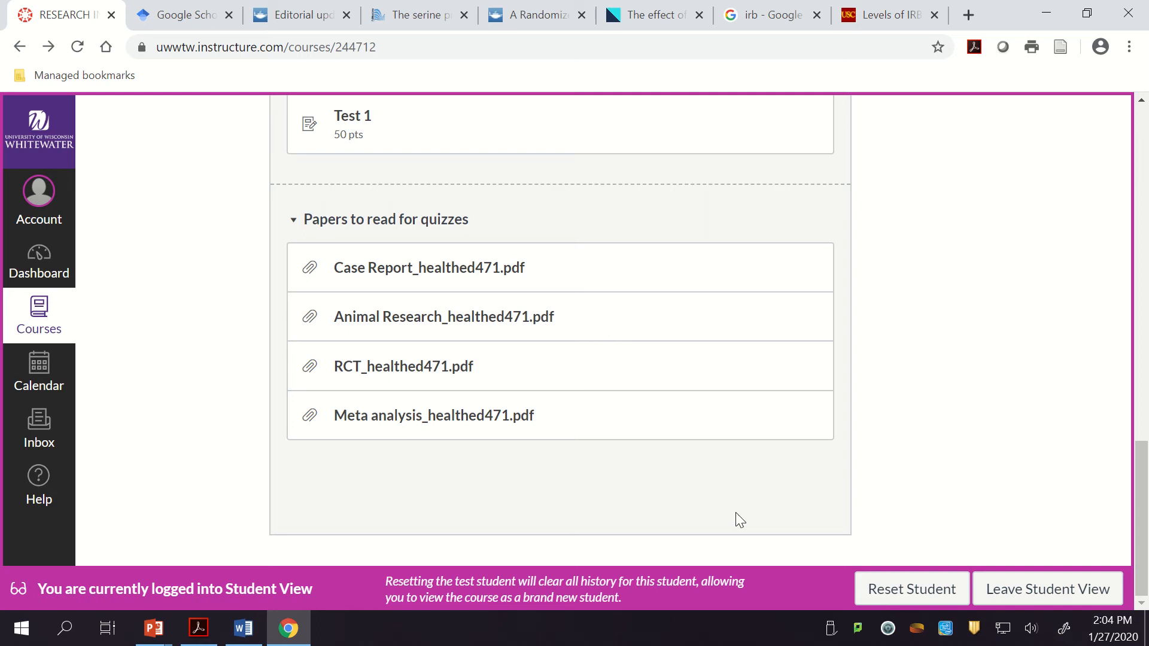
Return to the Location of Research deck and present it to the Three ways to locate slide
{"action": "left_click", "coordinate": [153, 628]}
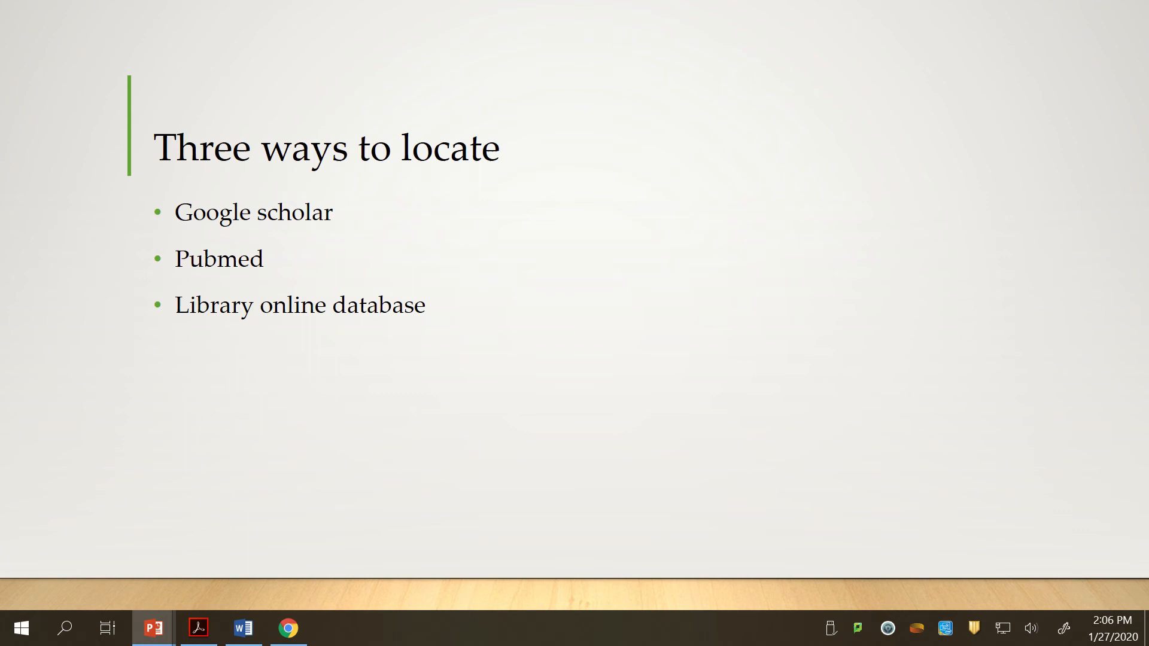
Advance to the Coming Up slide with the schedule of lectures and due dates
{"action": "key", "text": "right"}
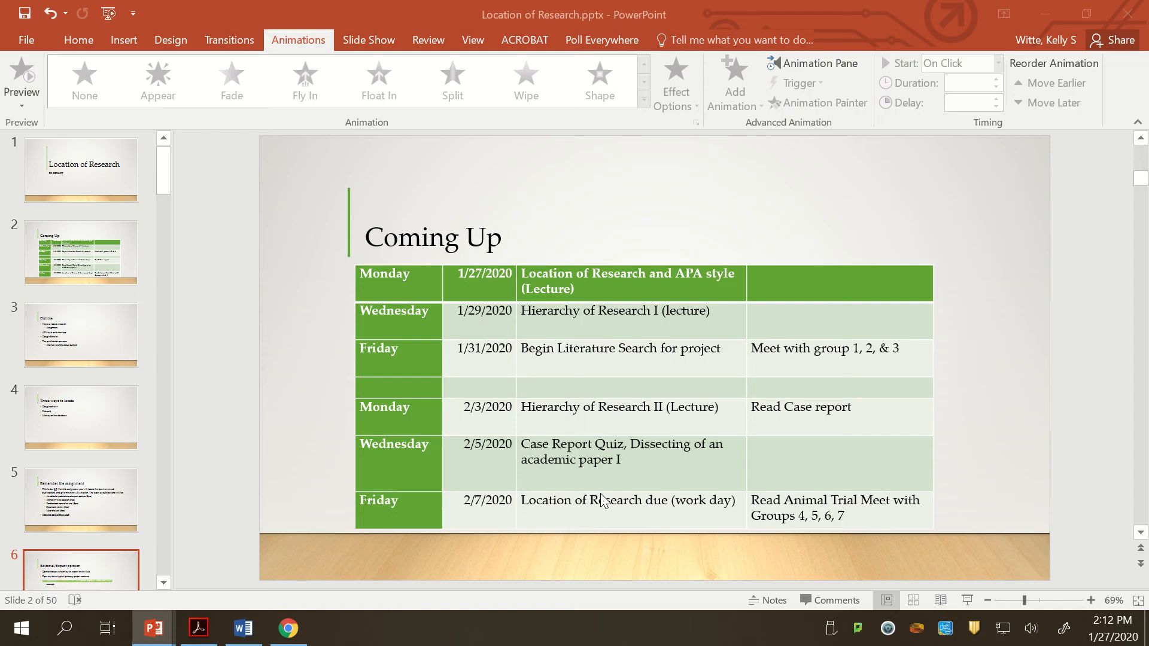
Show the Taylor & Francis cancer cachexia editorial and browse down to its abstract
{"action": "left_click", "coordinate": [289, 628]}
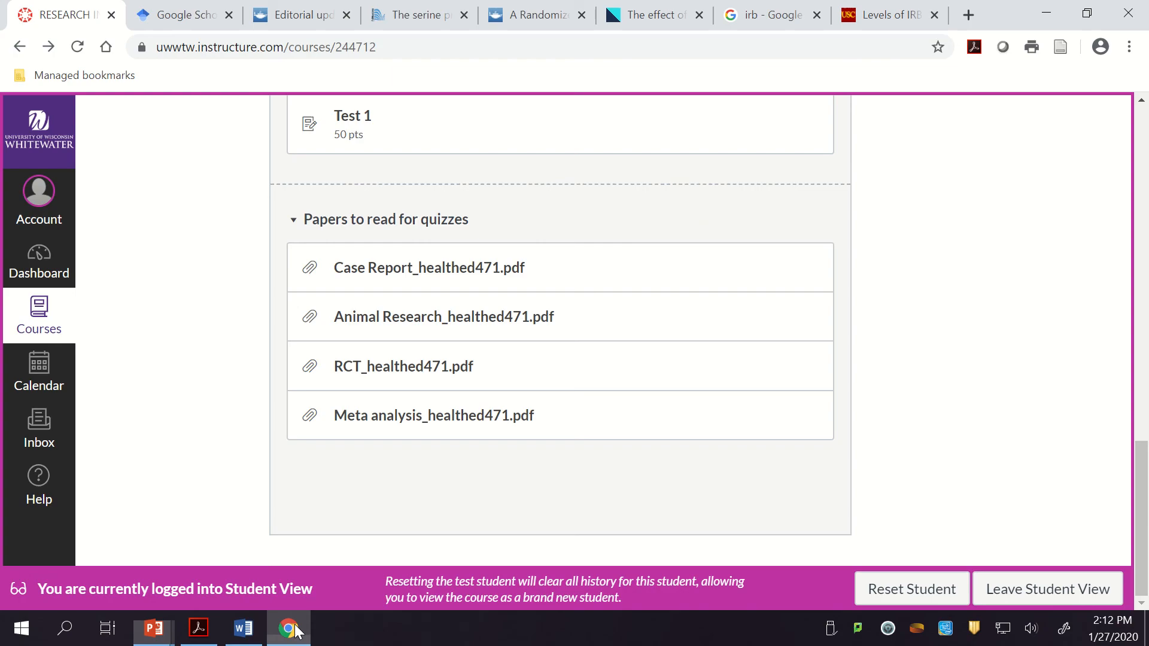
{"action": "left_click", "coordinate": [300, 14]}
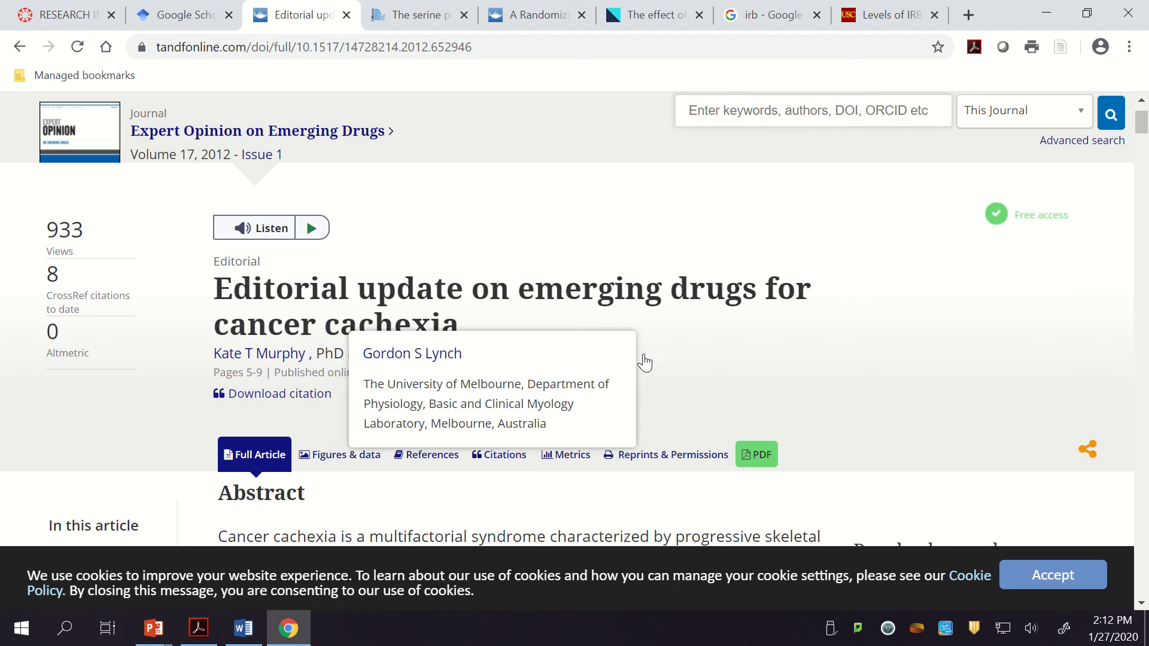
{"action": "mouse_move", "coordinate": [842, 495]}
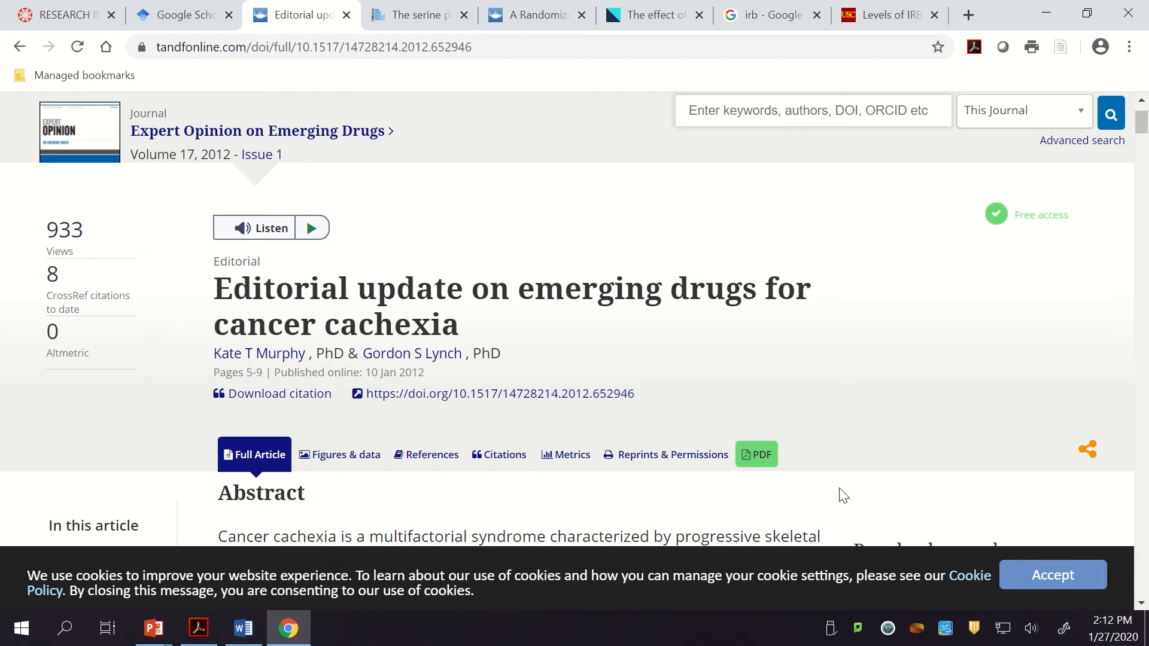
{"action": "scroll", "scroll_direction": "down", "scroll_amount": 3}
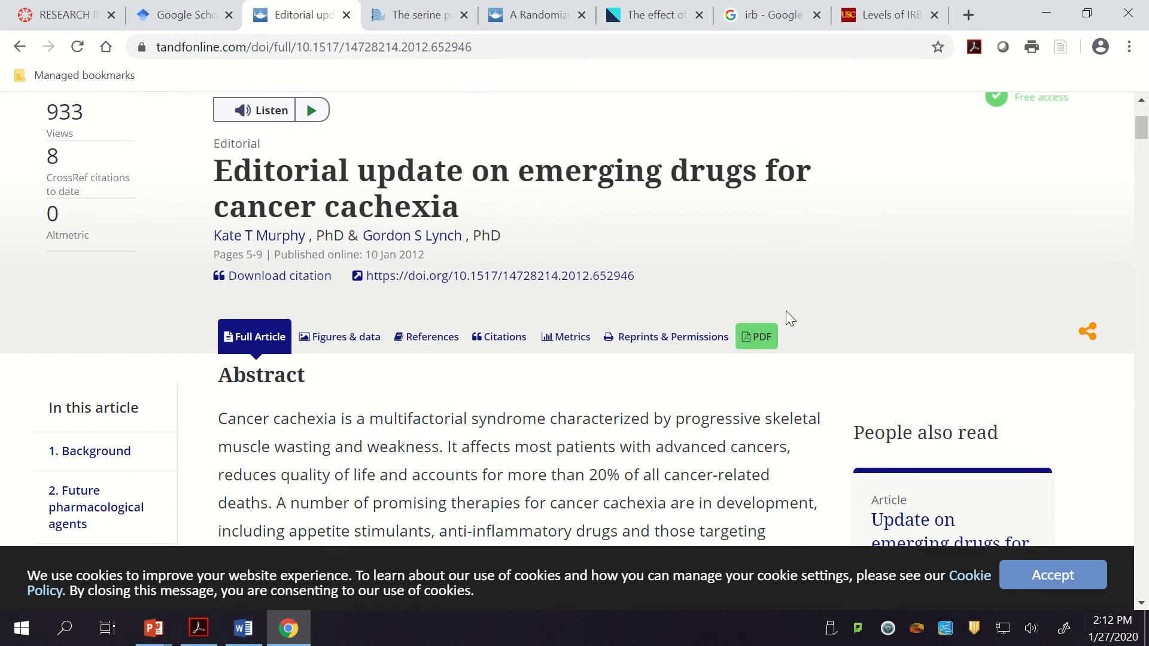
{"action": "scroll", "scroll_direction": "down", "scroll_amount": 3}
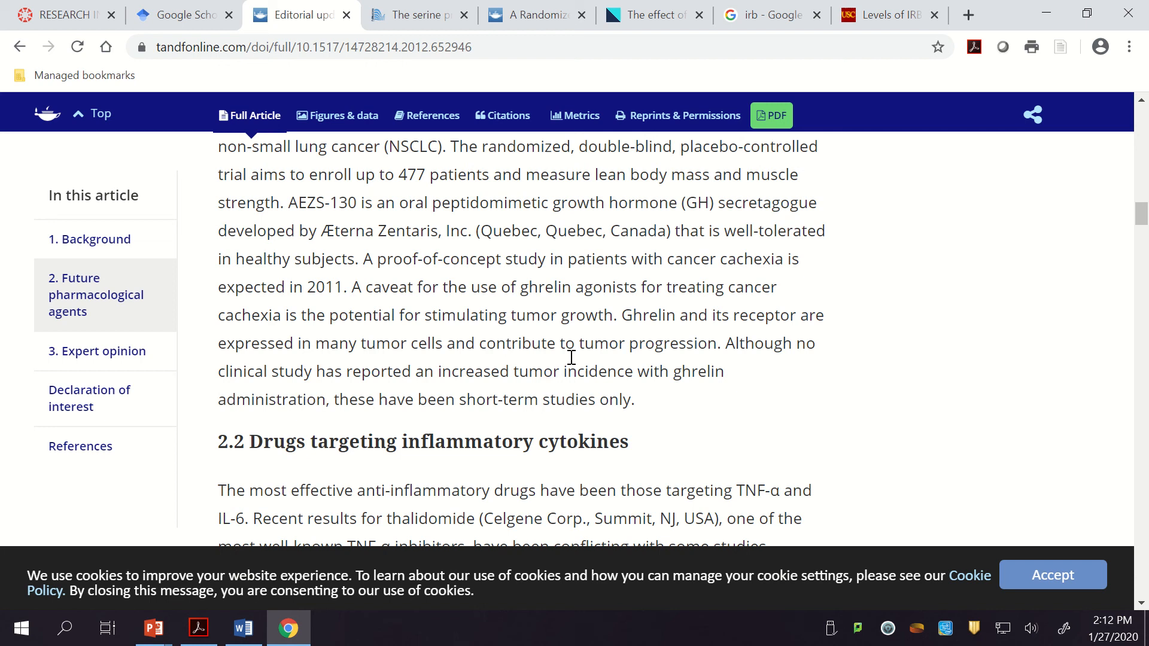
{"action": "scroll", "scroll_direction": "up", "scroll_amount": 3}
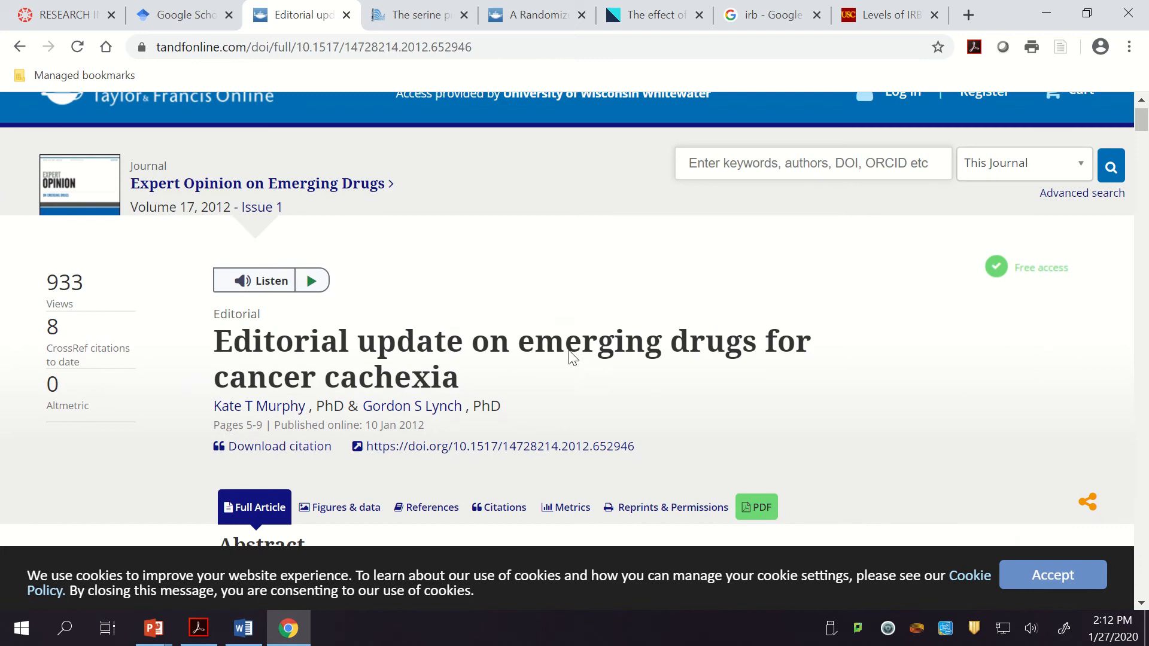
{"action": "scroll", "scroll_direction": "down", "scroll_amount": 3}
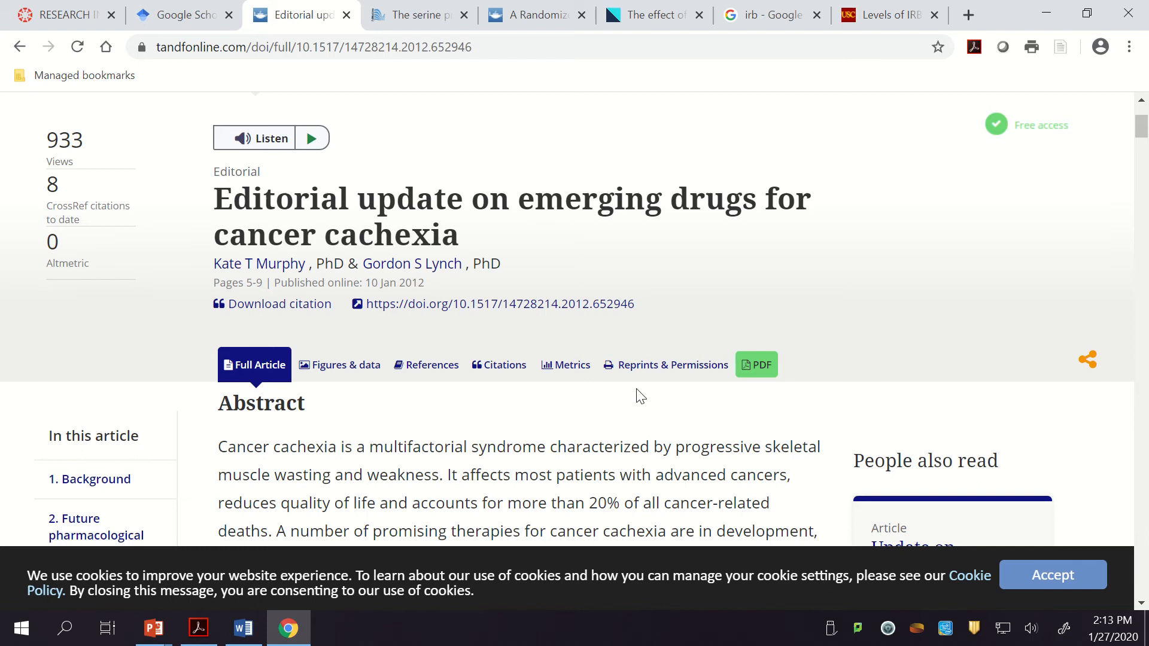
{"action": "left_click", "coordinate": [152, 628]}
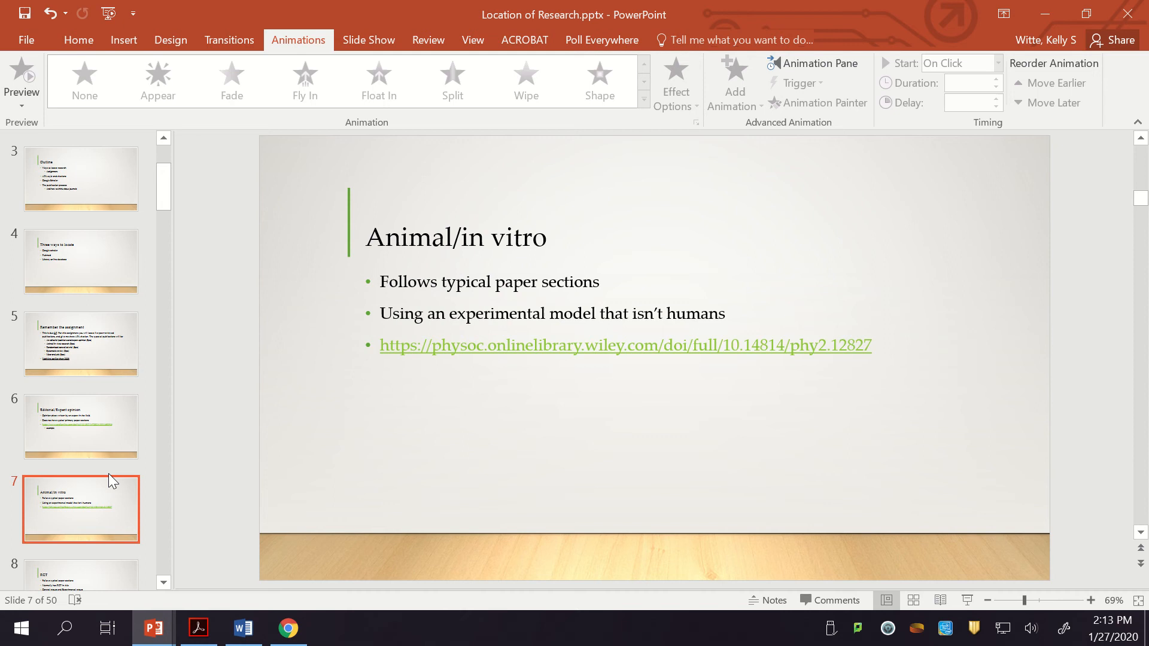
{"action": "left_click", "coordinate": [288, 628]}
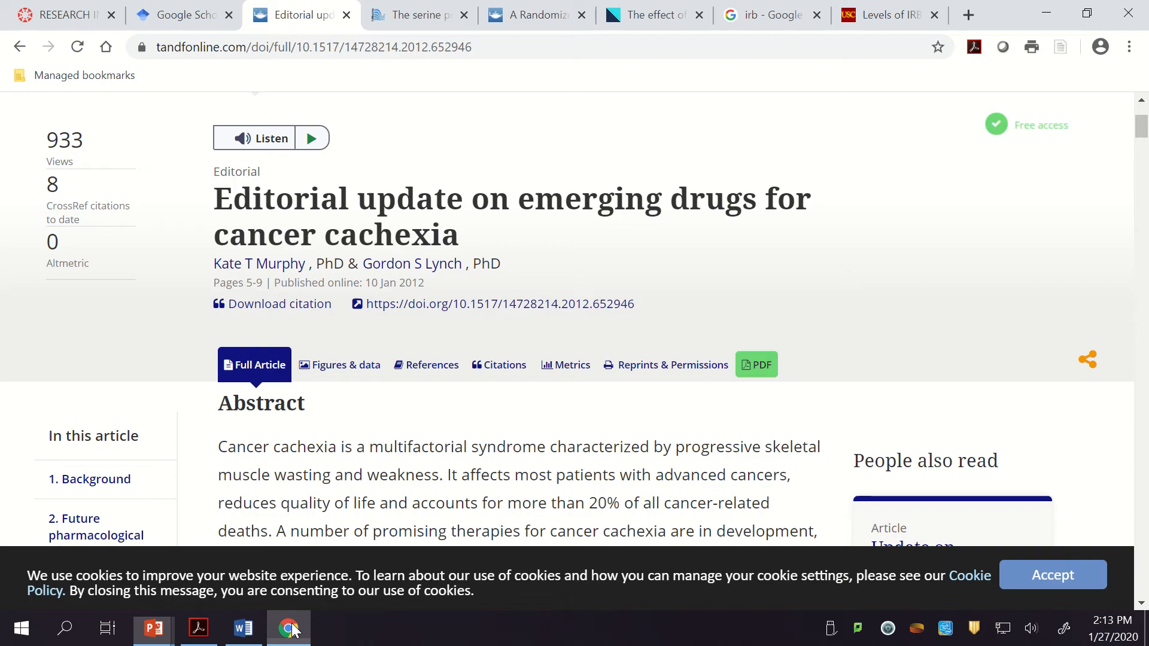
Show the DPP-IV myokine article's Part 1 methods and select the words cell culture
{"action": "left_click", "coordinate": [418, 15]}
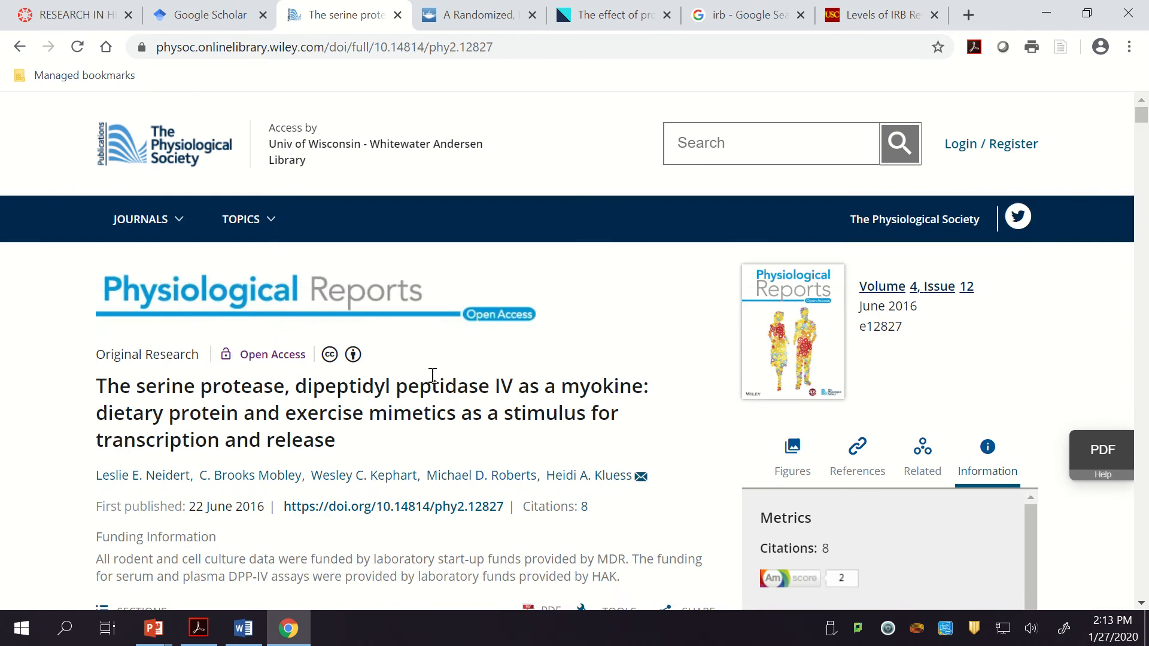
{"action": "mouse_move", "coordinate": [722, 505]}
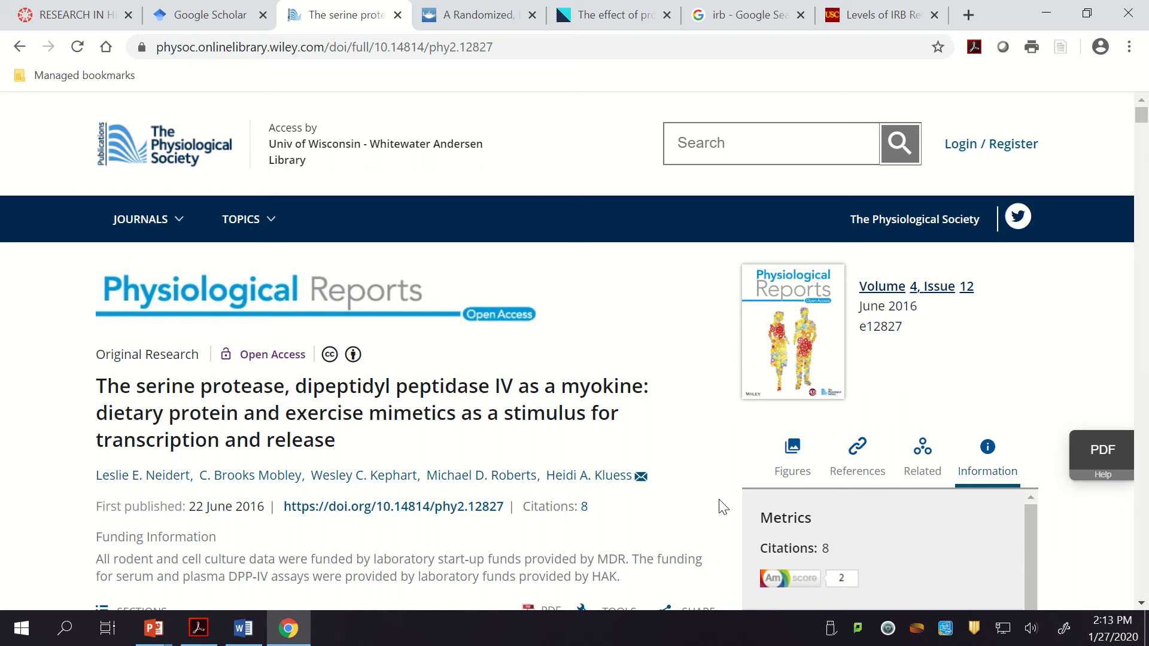
{"action": "mouse_move", "coordinate": [494, 546]}
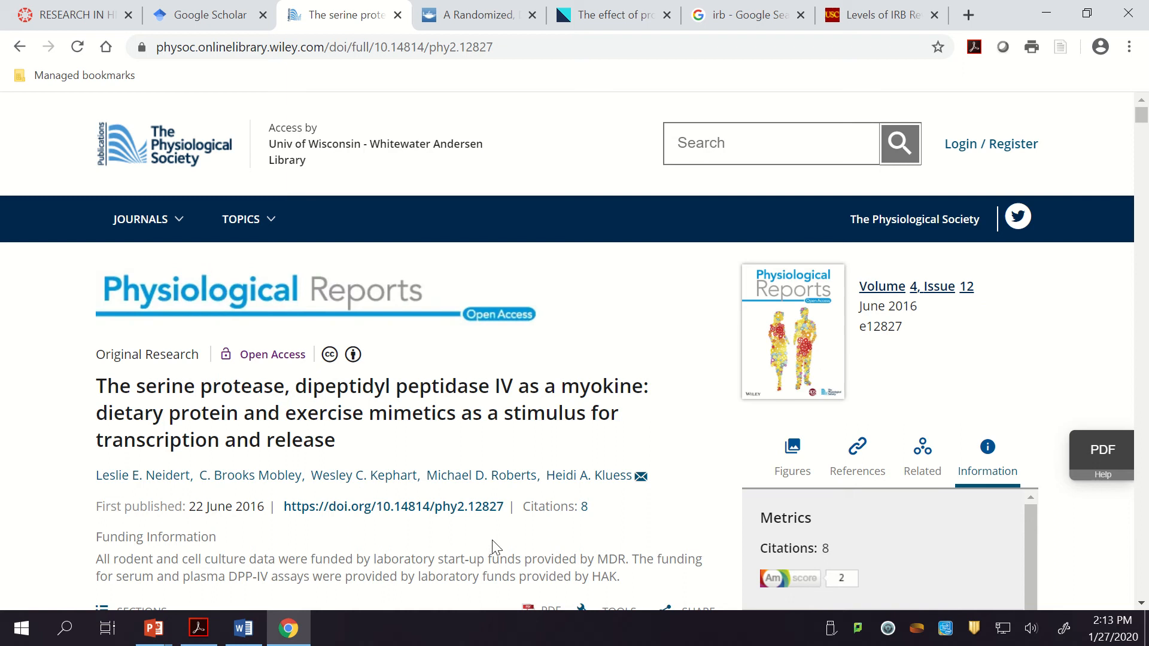
{"action": "scroll", "scroll_direction": "down", "scroll_amount": 3}
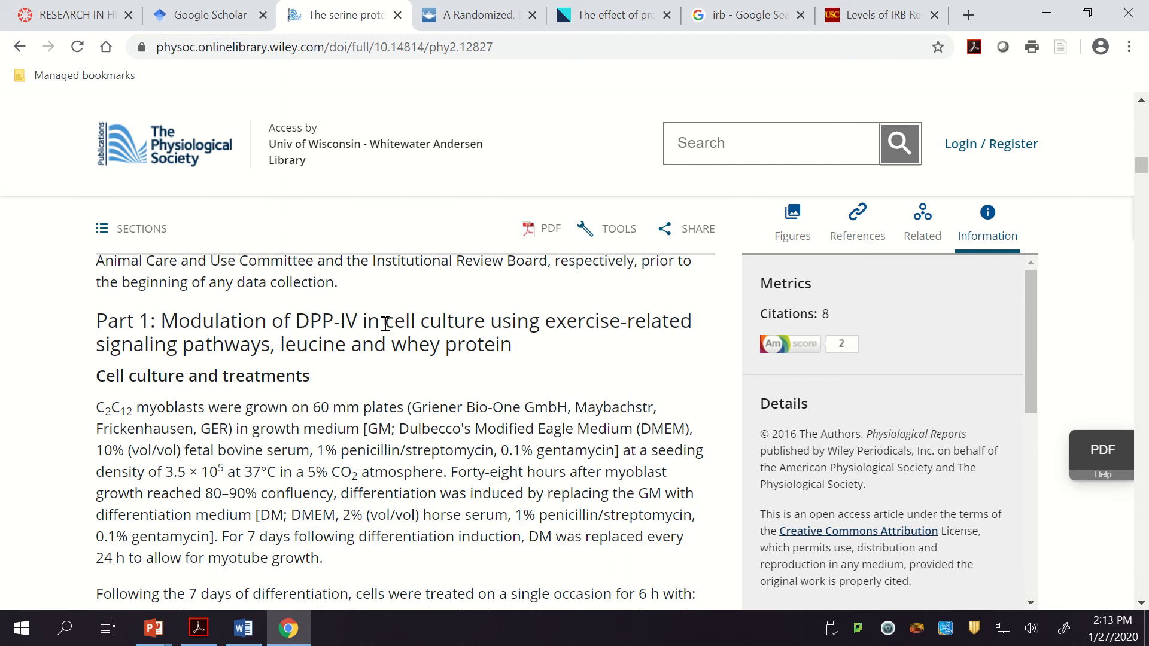
{"action": "double_click", "coordinate": [433, 321]}
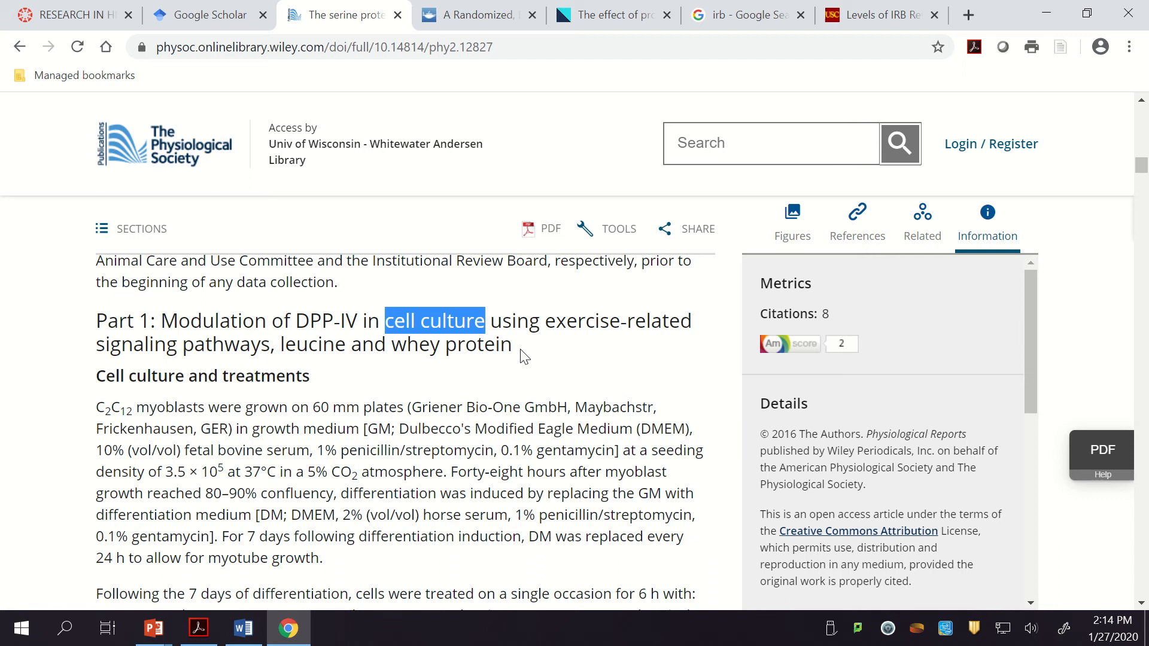
Check the RCT slide in the Location of Research deck, then return to the serine protease article
{"action": "left_click", "coordinate": [153, 628]}
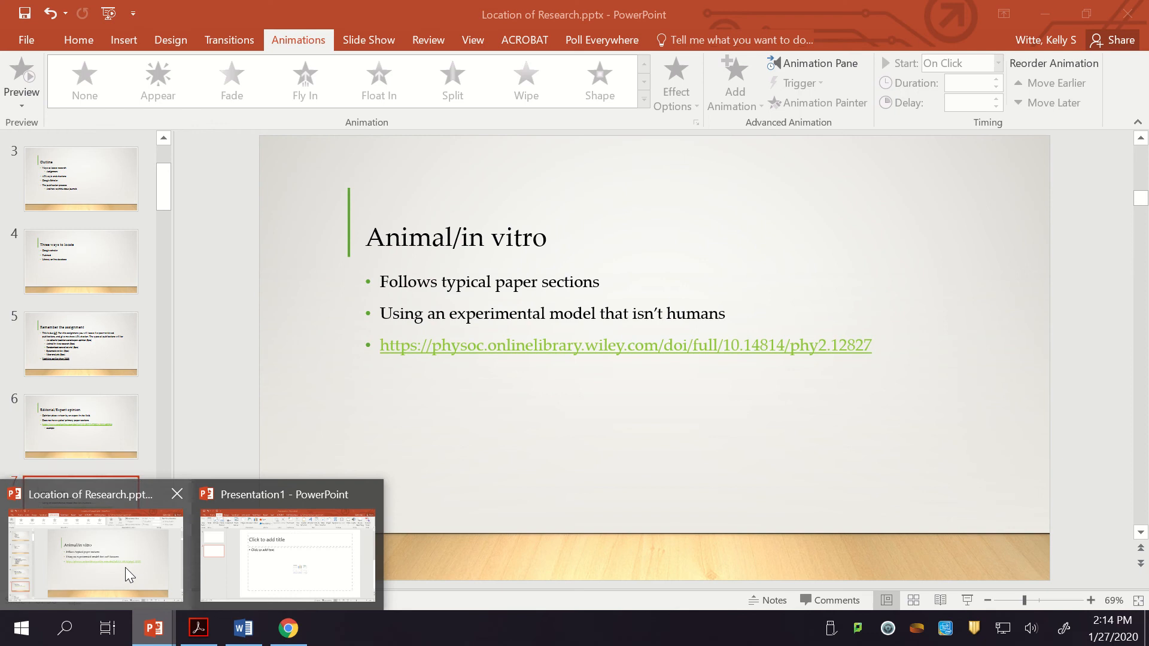
{"action": "left_click", "coordinate": [92, 557]}
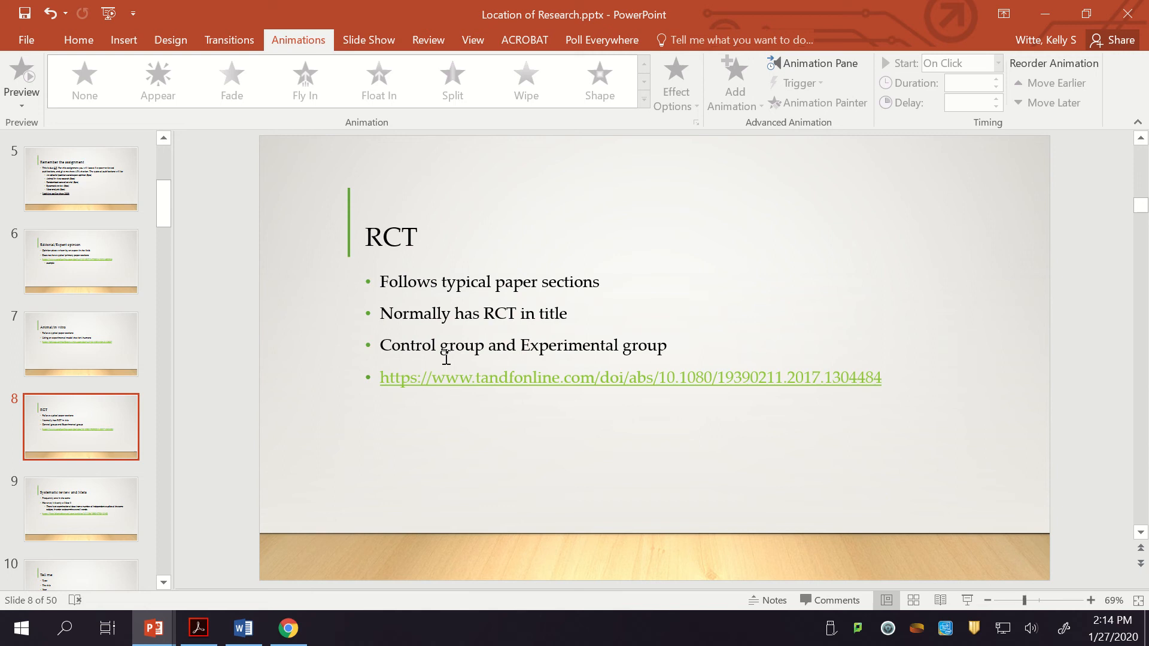
{"action": "mouse_move", "coordinate": [562, 319]}
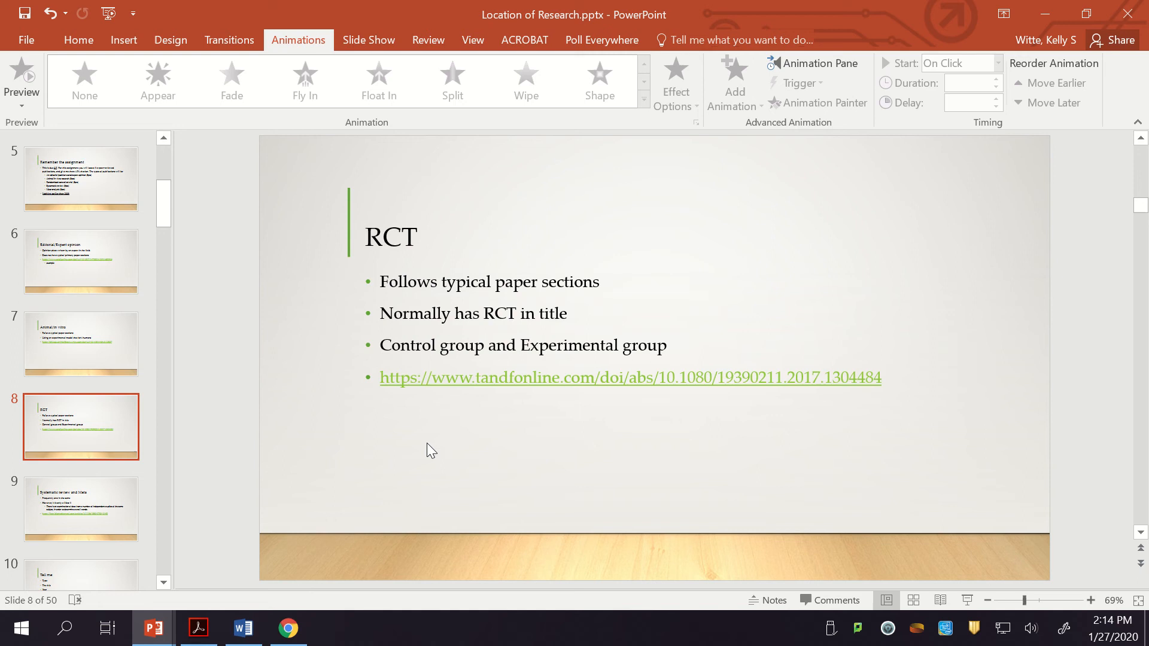
{"action": "left_click", "coordinate": [288, 628]}
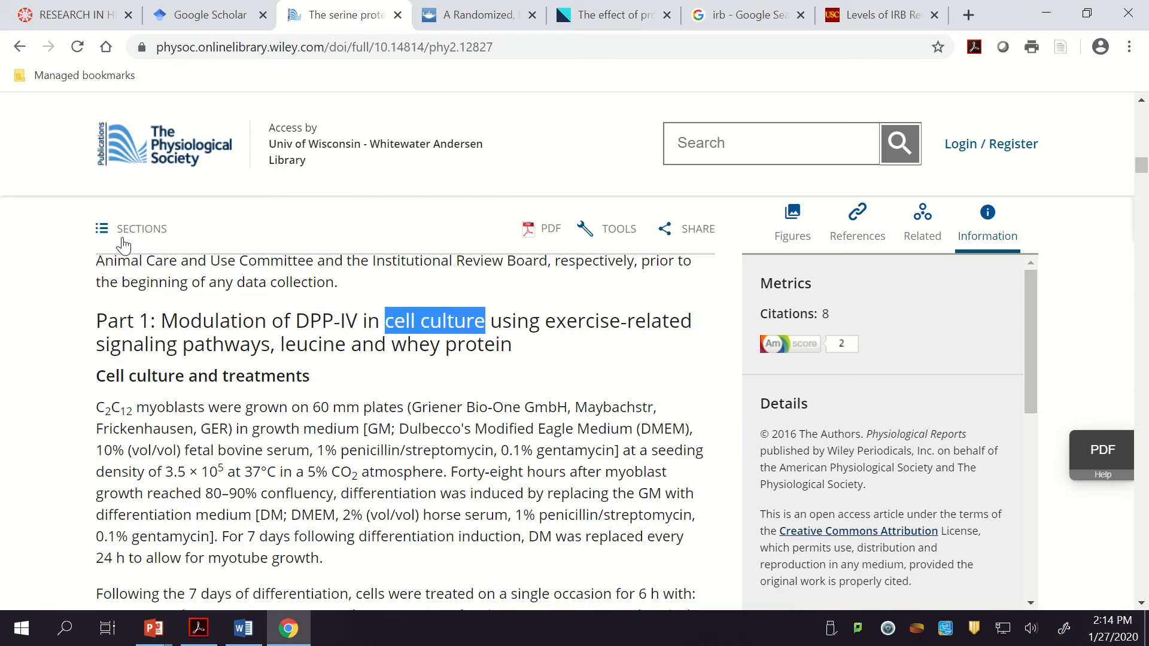
Open the Journal of Dietary Supplements randomized trial of a thermogenic supplement in healthy females
{"action": "left_click", "coordinate": [468, 15]}
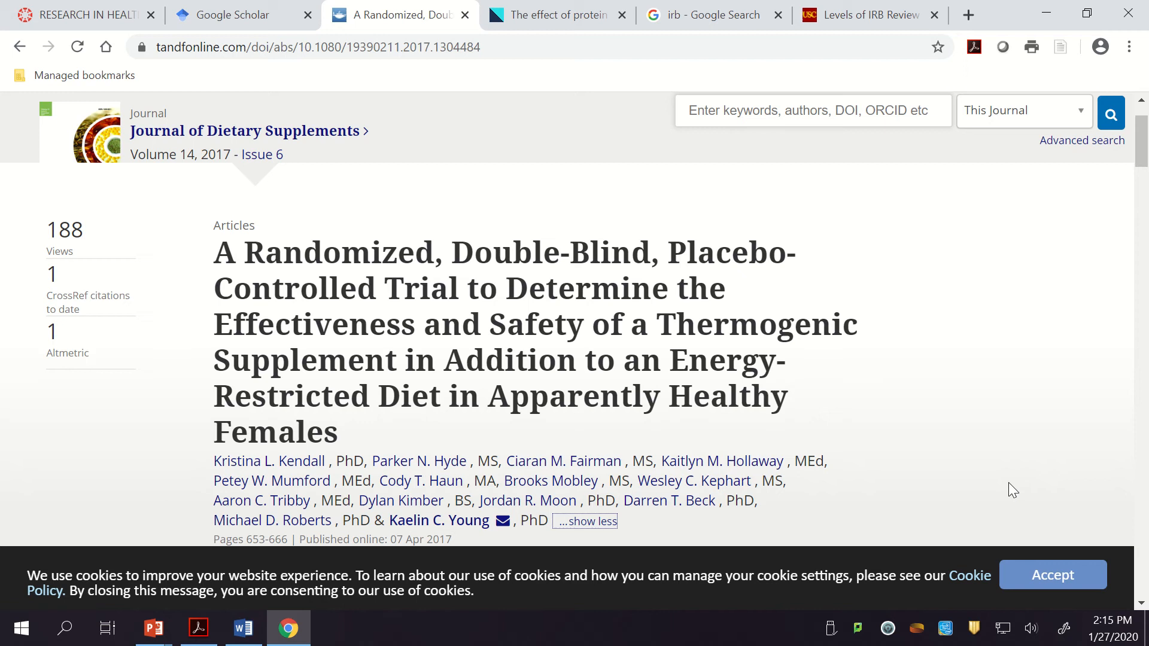
{"action": "mouse_move", "coordinate": [153, 628]}
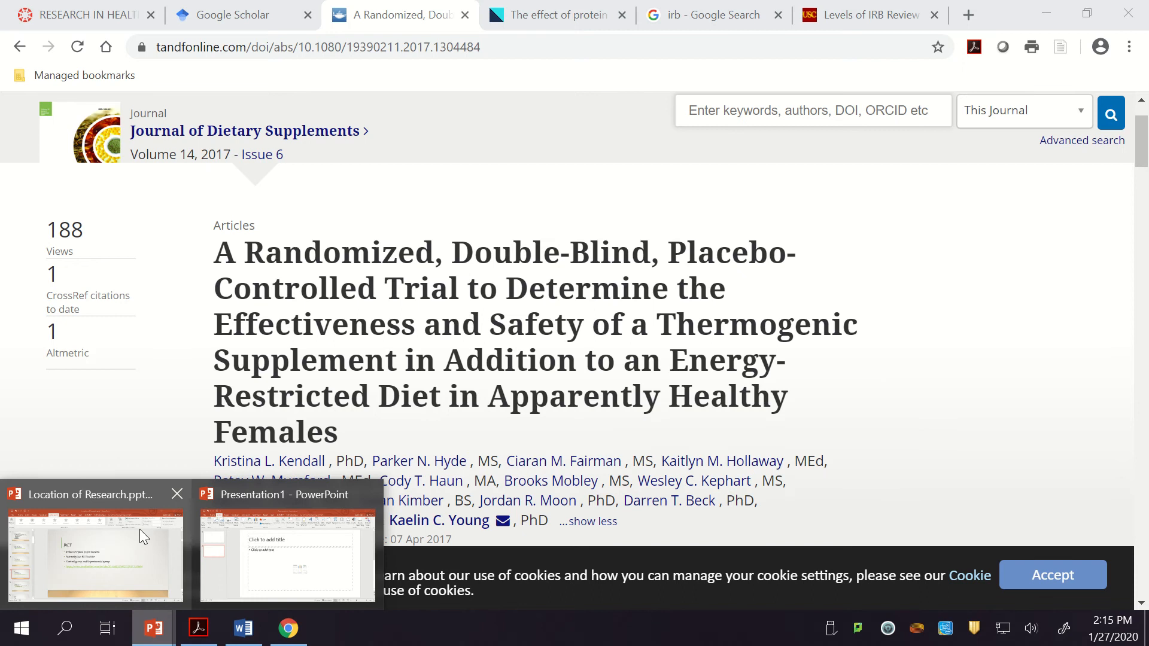
Show the Systematic review and Meta slide with its JISSN article link
{"action": "left_click", "coordinate": [94, 553]}
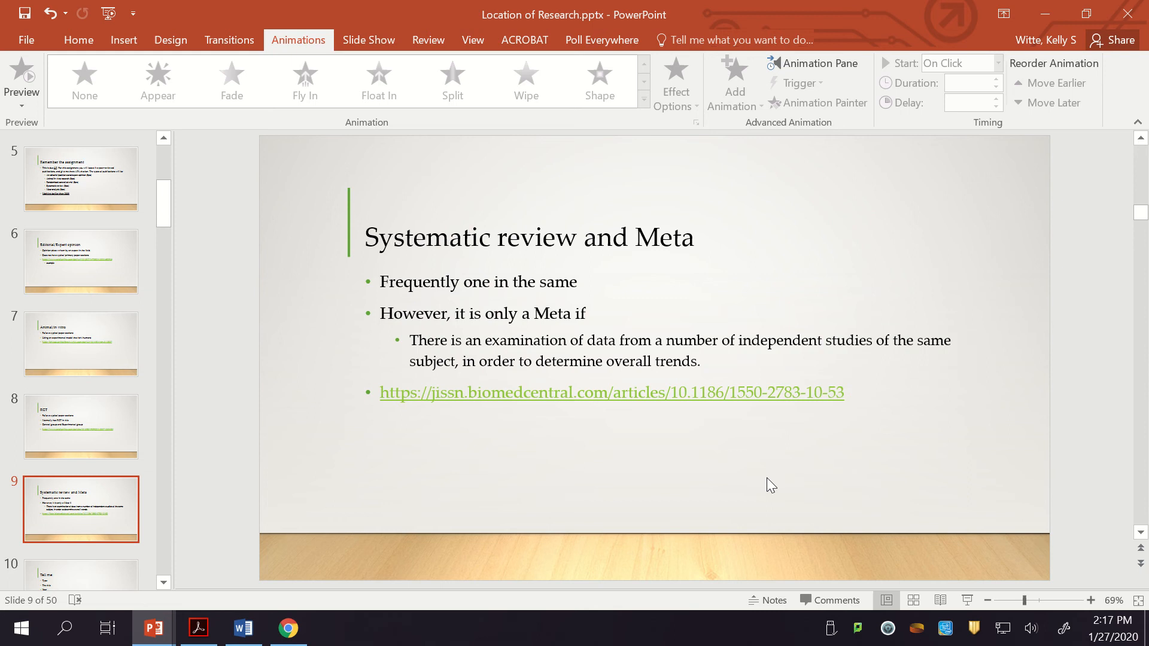
Close the thermogenic supplement trial tab and show the JISSN protein timing meta-analysis abstract
{"action": "left_click", "coordinate": [287, 628]}
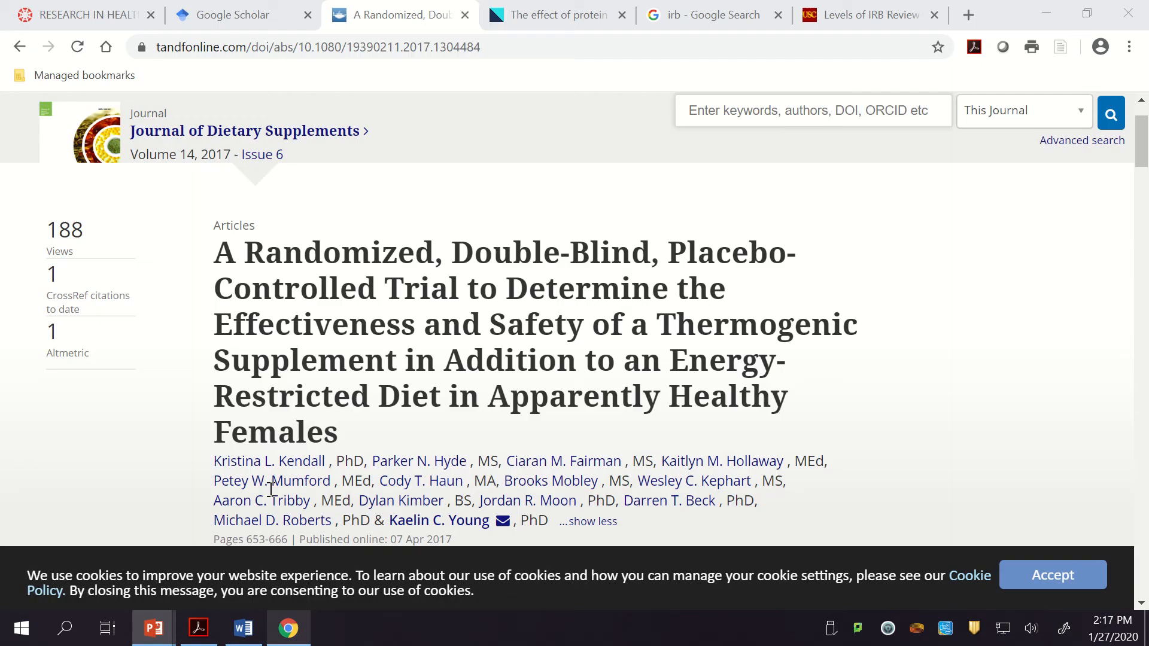
{"action": "left_click", "coordinate": [557, 14]}
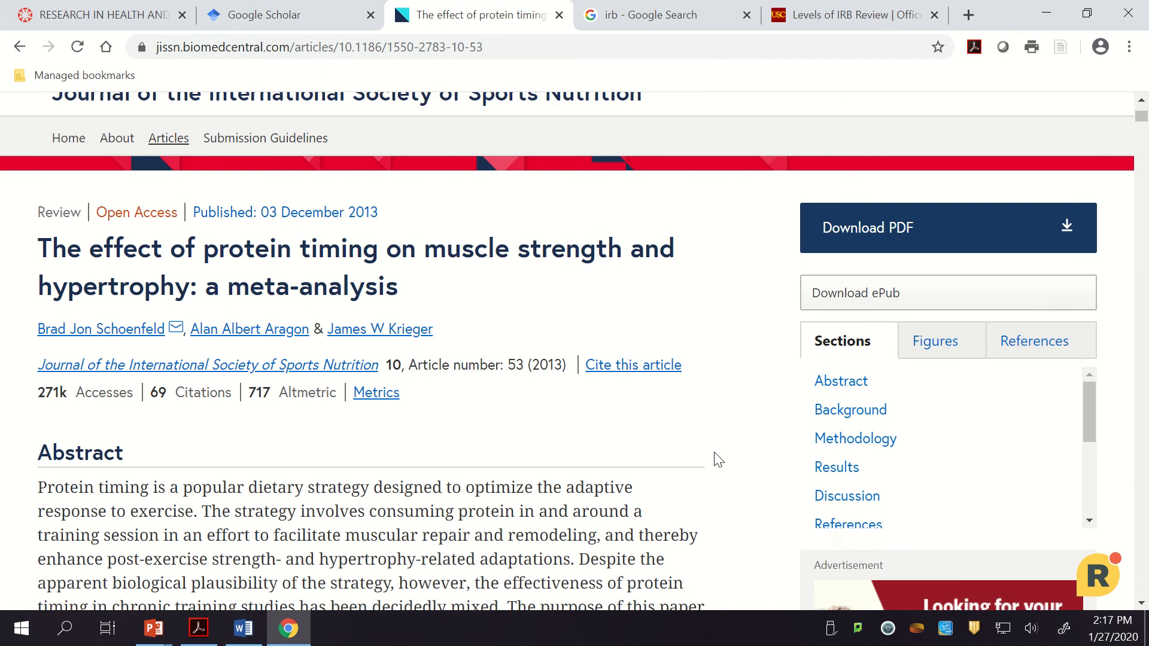
{"action": "scroll", "scroll_direction": "down", "scroll_amount": 3}
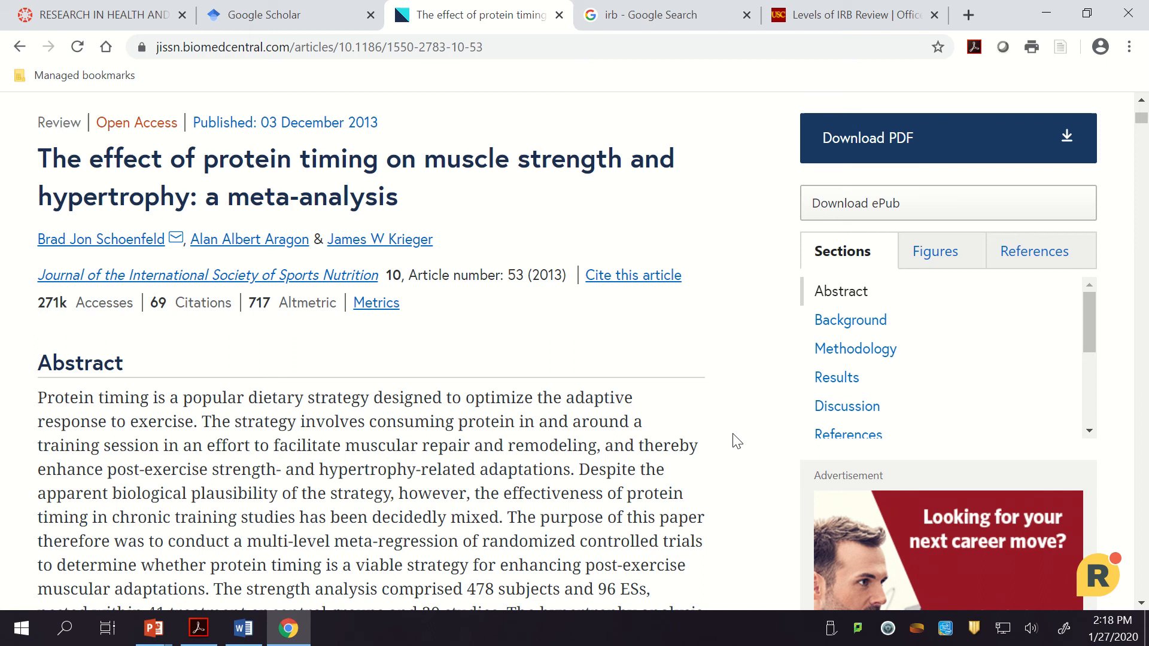
Scroll past the methods to the forest plot of protein timing's effect on strength by study
{"action": "scroll", "scroll_direction": "down", "scroll_amount": 3}
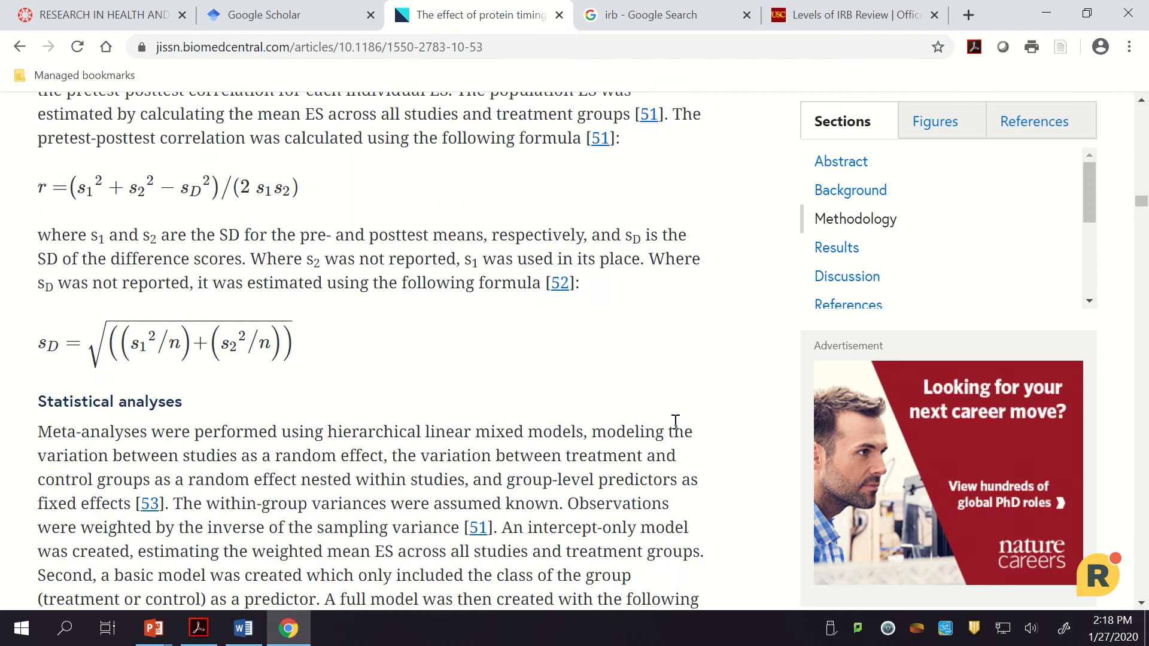
{"action": "scroll", "scroll_direction": "down", "scroll_amount": 3}
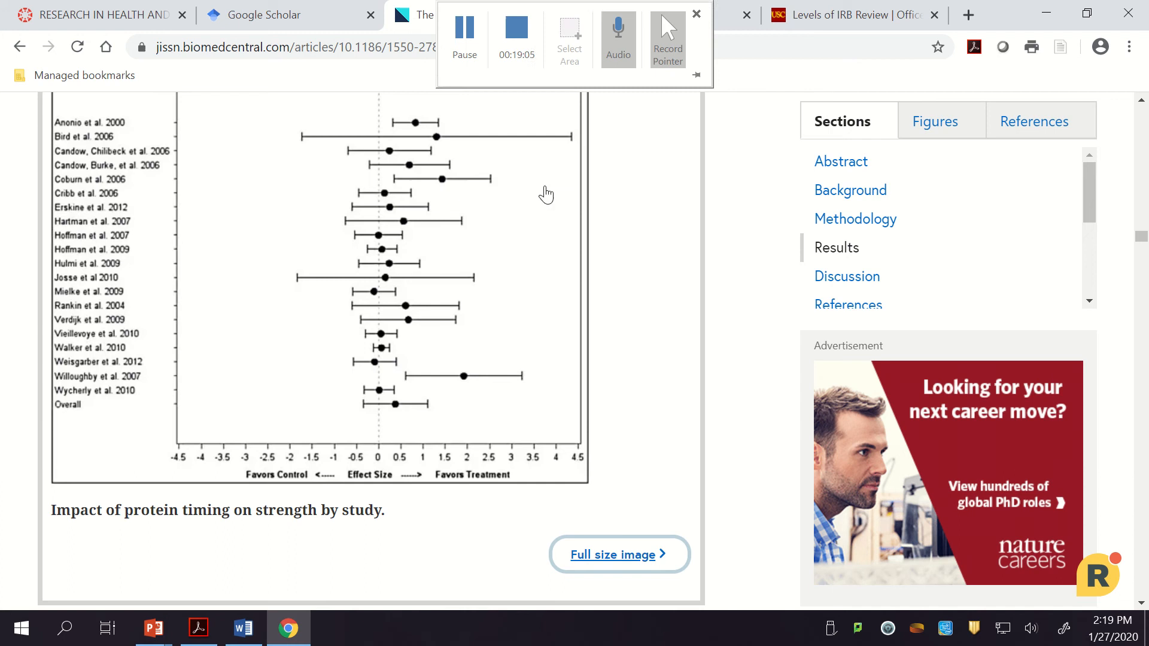
Return to PowerPoint and start the slide show from the current slide
{"action": "left_click", "coordinate": [153, 628]}
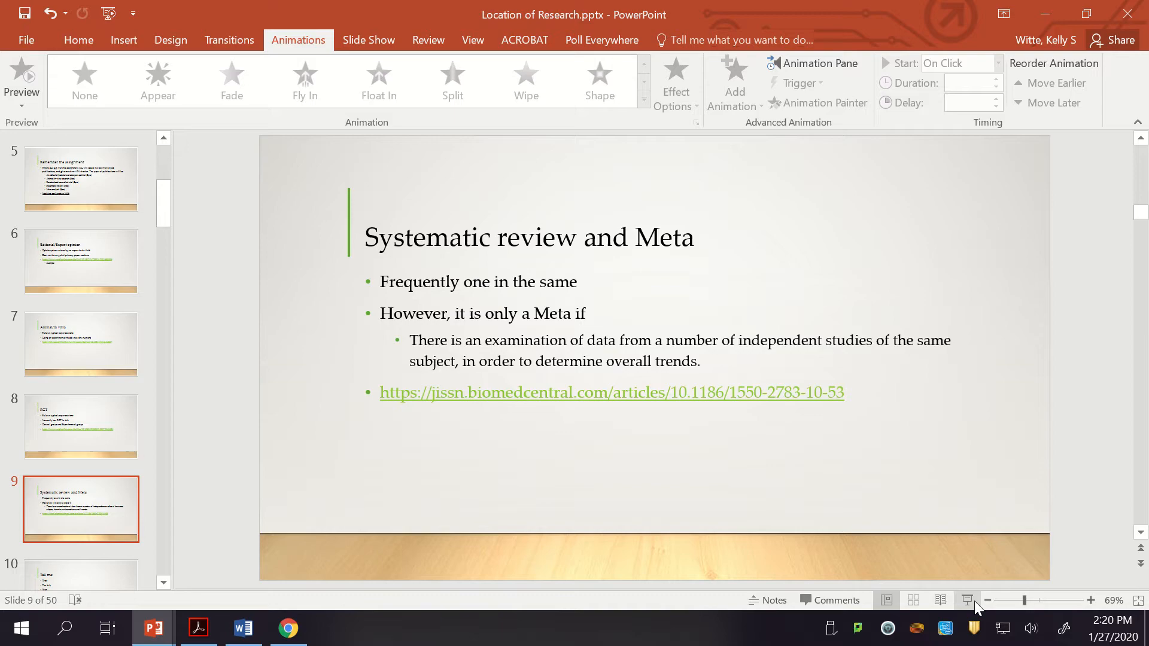
{"action": "left_click", "coordinate": [967, 600]}
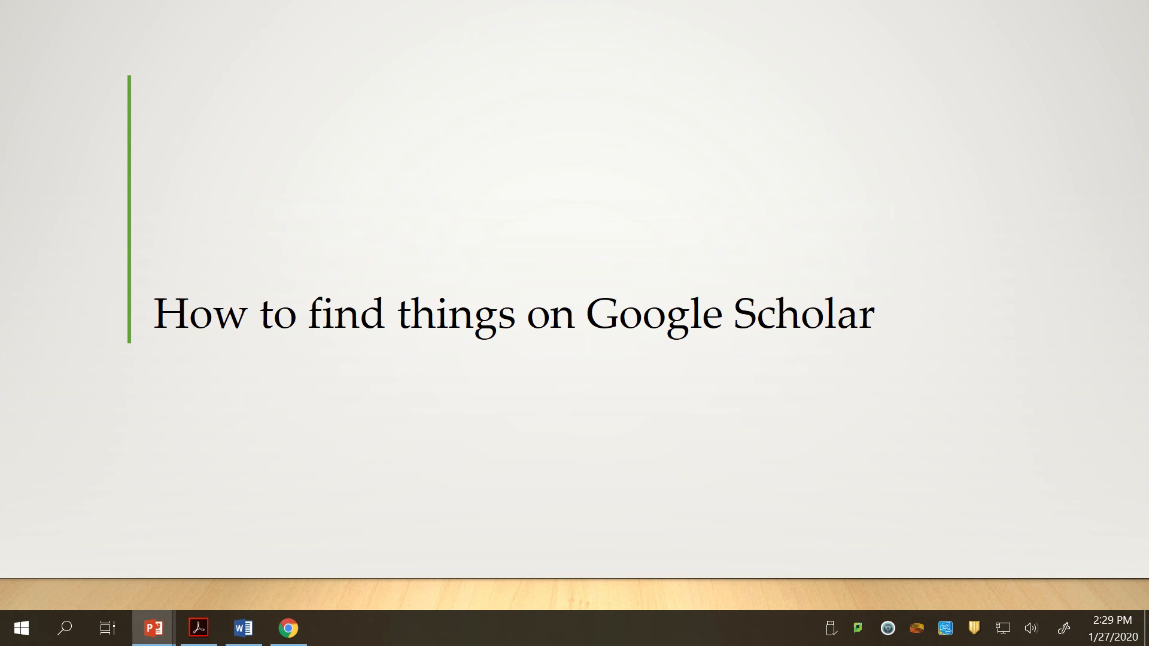
Switch between the slides and Chrome, landing on the Google Scholar home page tab
{"action": "left_click", "coordinate": [288, 628]}
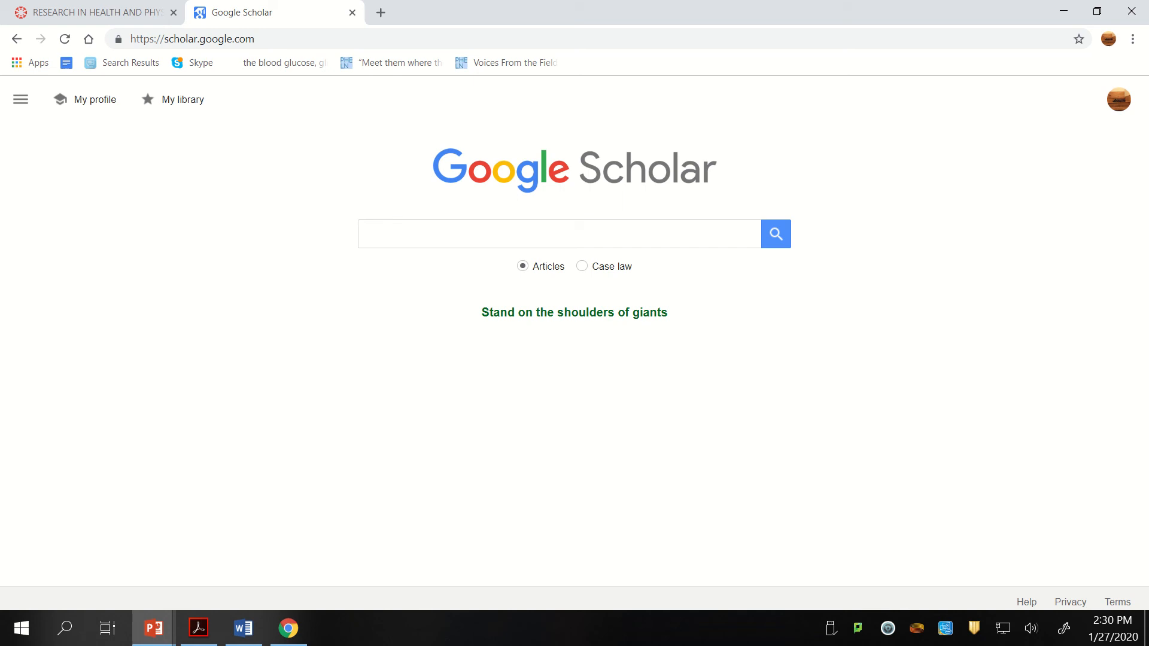
{"action": "left_click", "coordinate": [151, 628]}
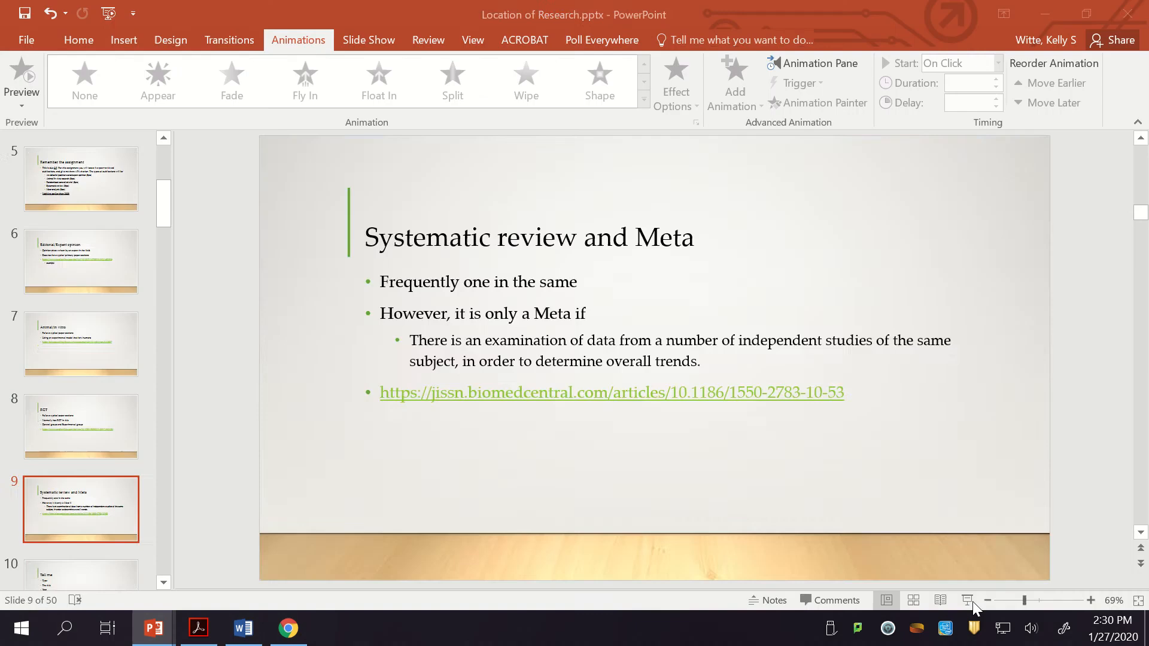
{"action": "left_click", "coordinate": [288, 628]}
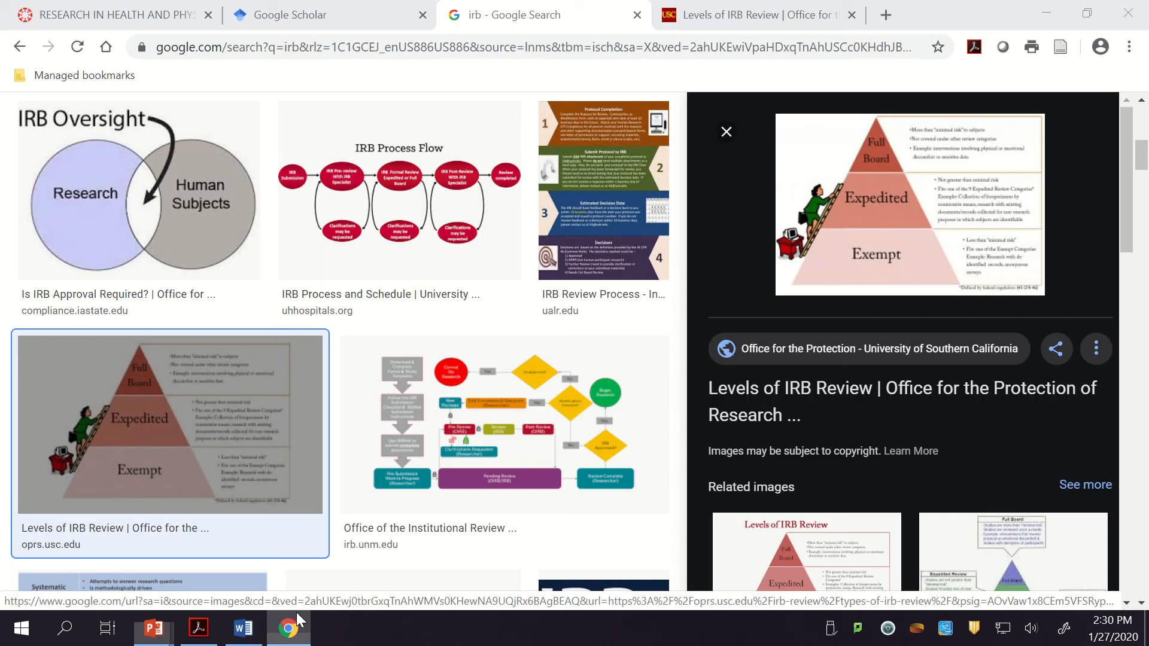
{"action": "left_click", "coordinate": [313, 14]}
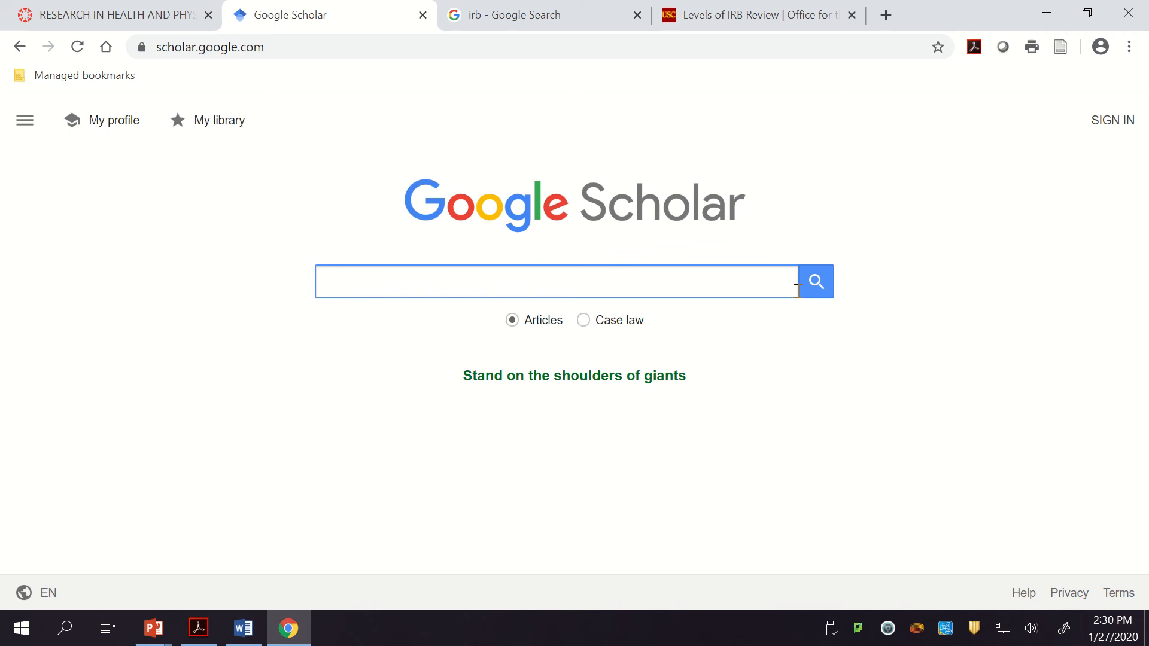
{"action": "mouse_move", "coordinate": [602, 325]}
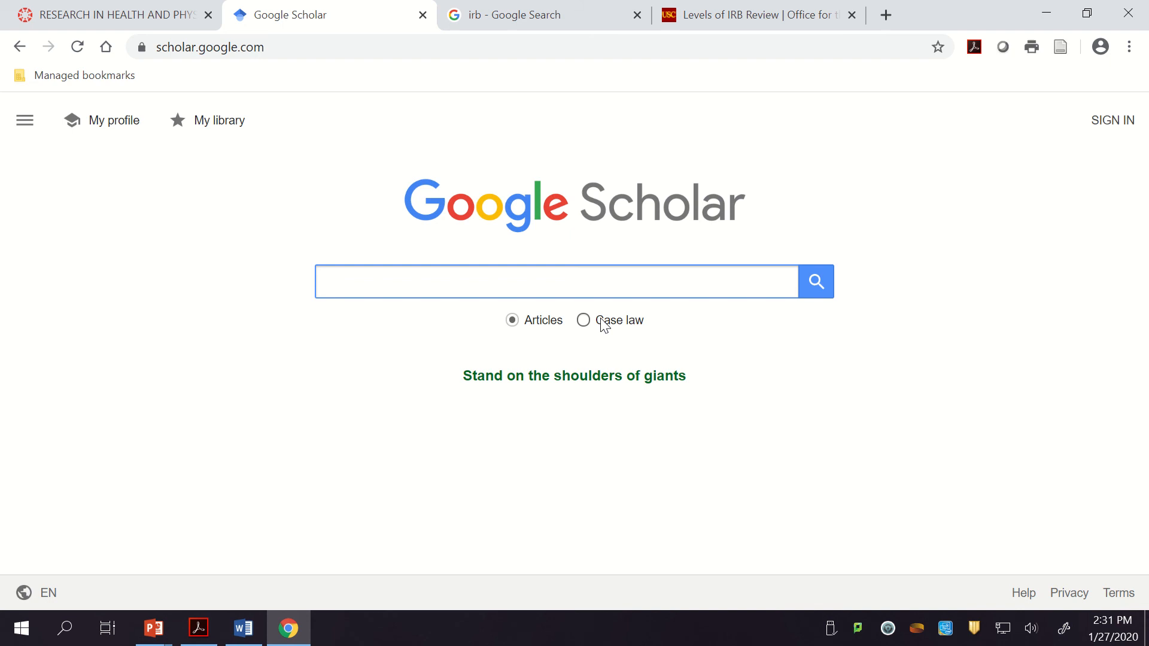
Enter 'exercise and diab' and complete it to the query exercise and diabetes
{"action": "type", "text": "exercise"}
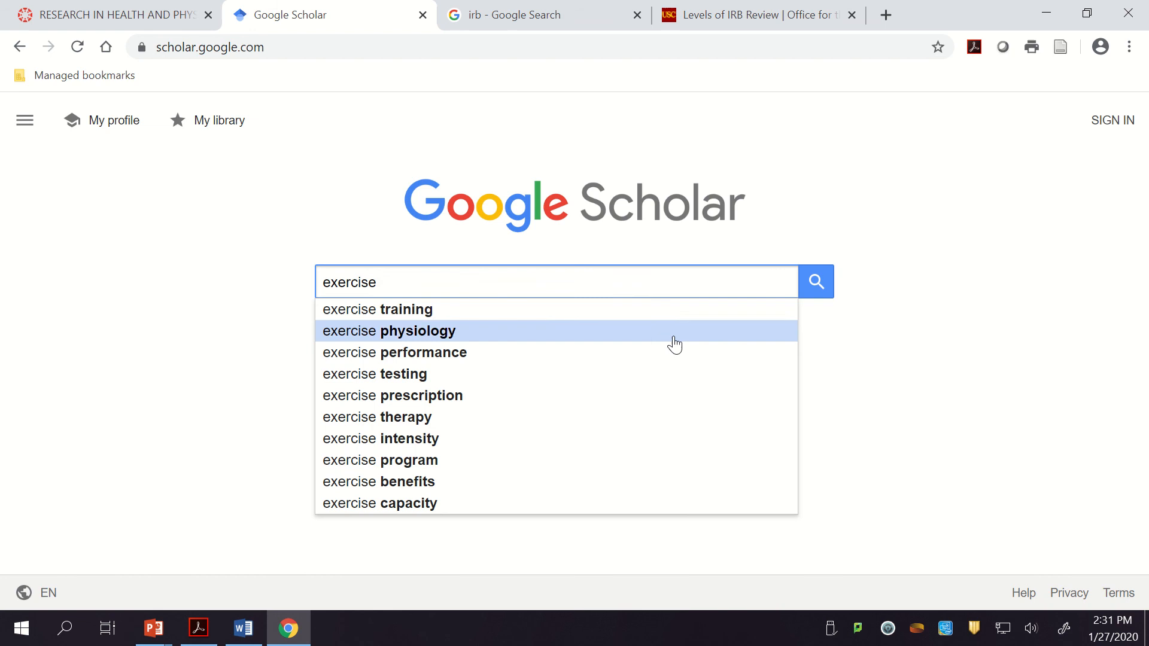
{"action": "mouse_move", "coordinate": [179, 333]}
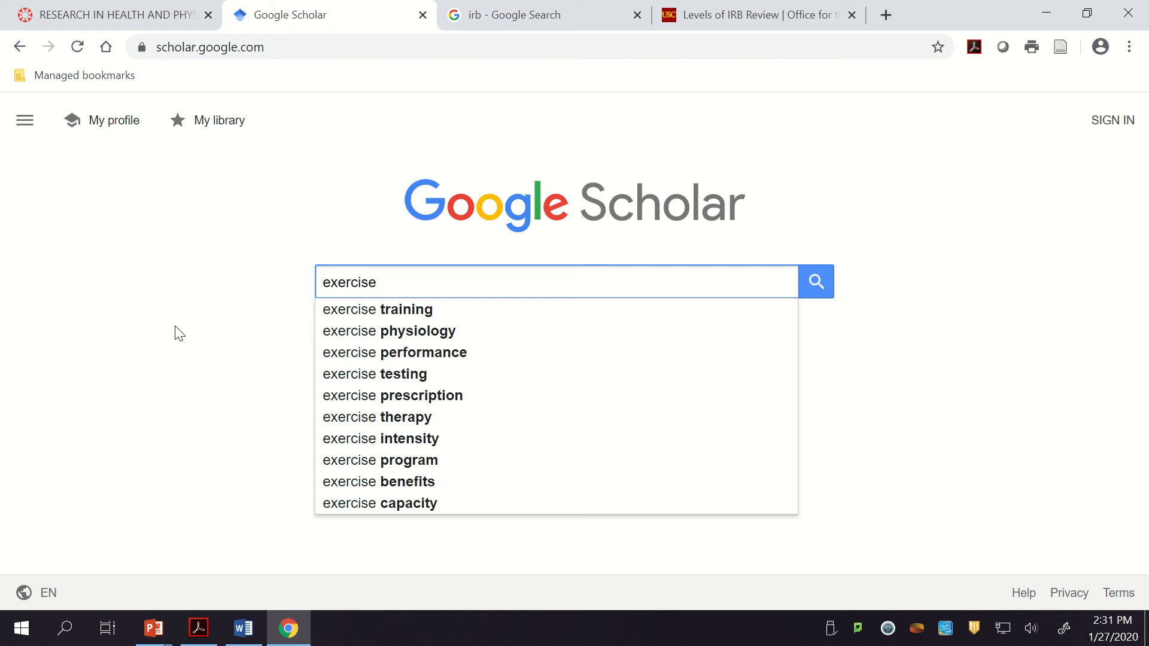
{"action": "mouse_move", "coordinate": [196, 352]}
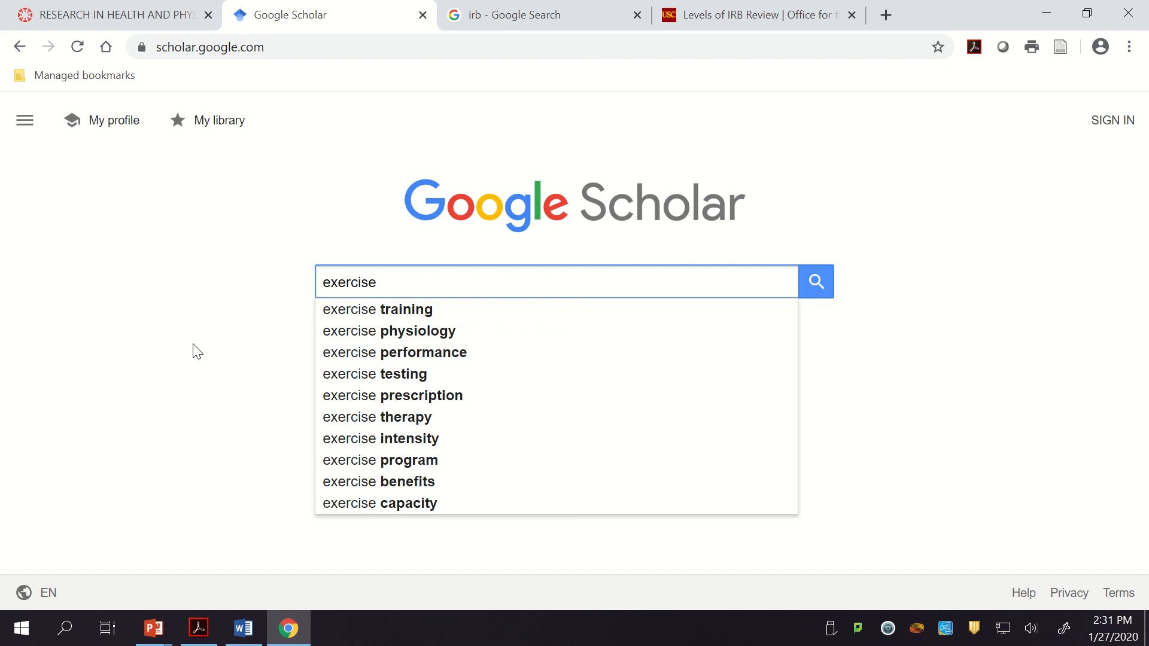
{"action": "type", "text": "and diab"}
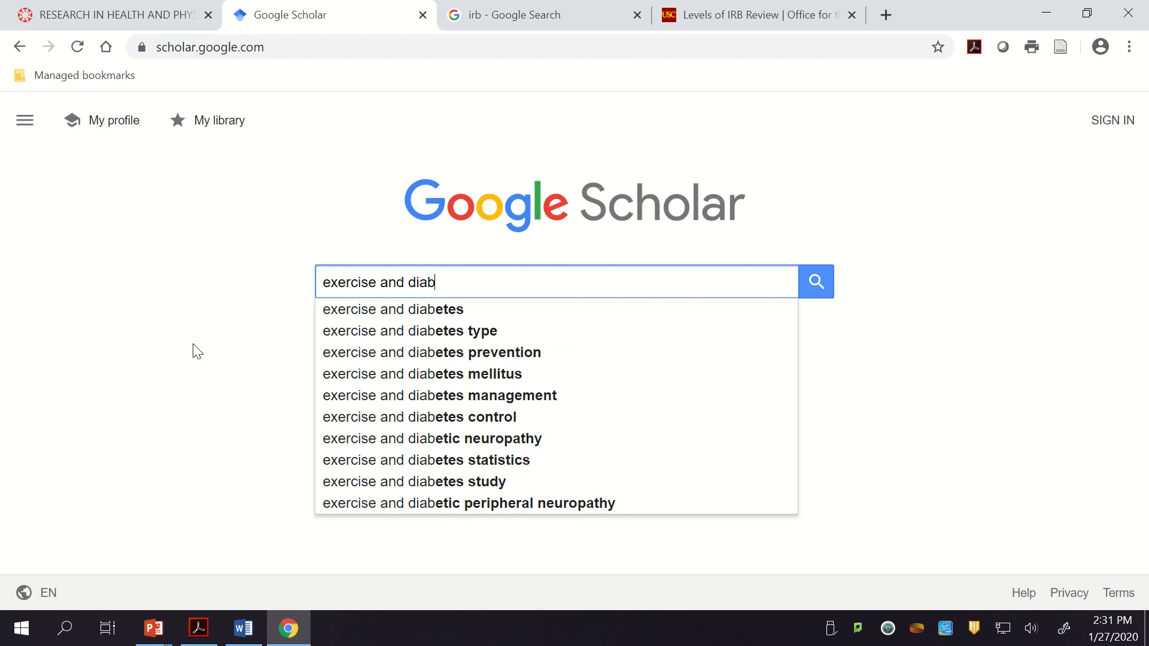
{"action": "left_click", "coordinate": [154, 628]}
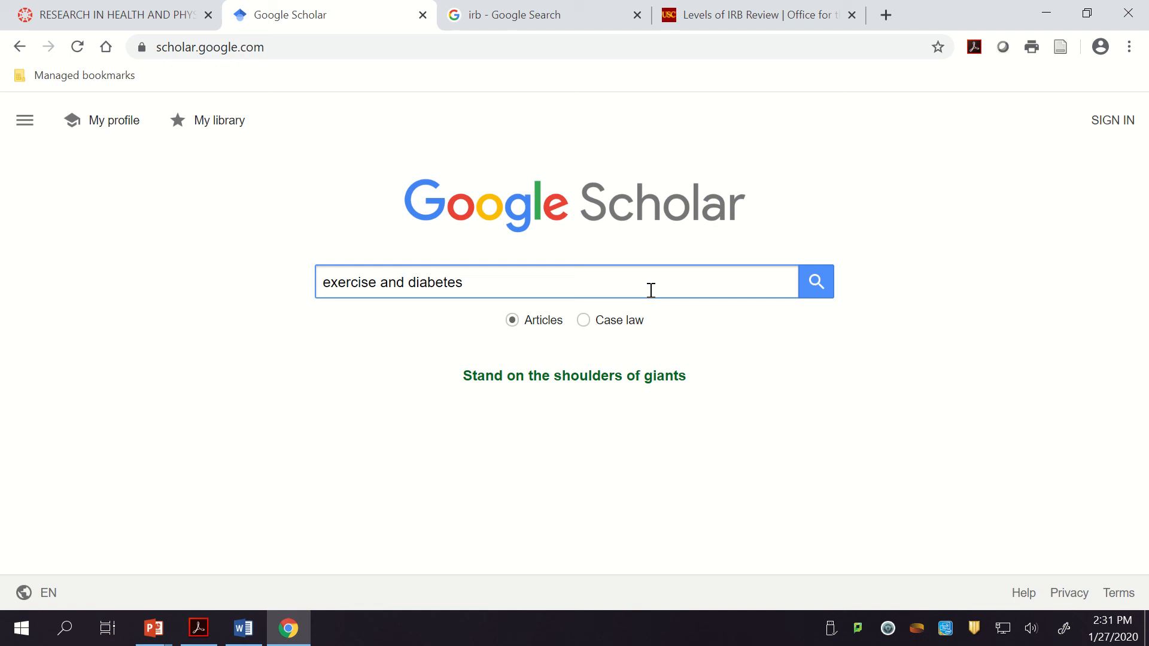
Run the exercise and diabetes search and begin a custom 2009–2020 date range
{"action": "left_click", "coordinate": [816, 281]}
{"action": "type", "text": "2009"}
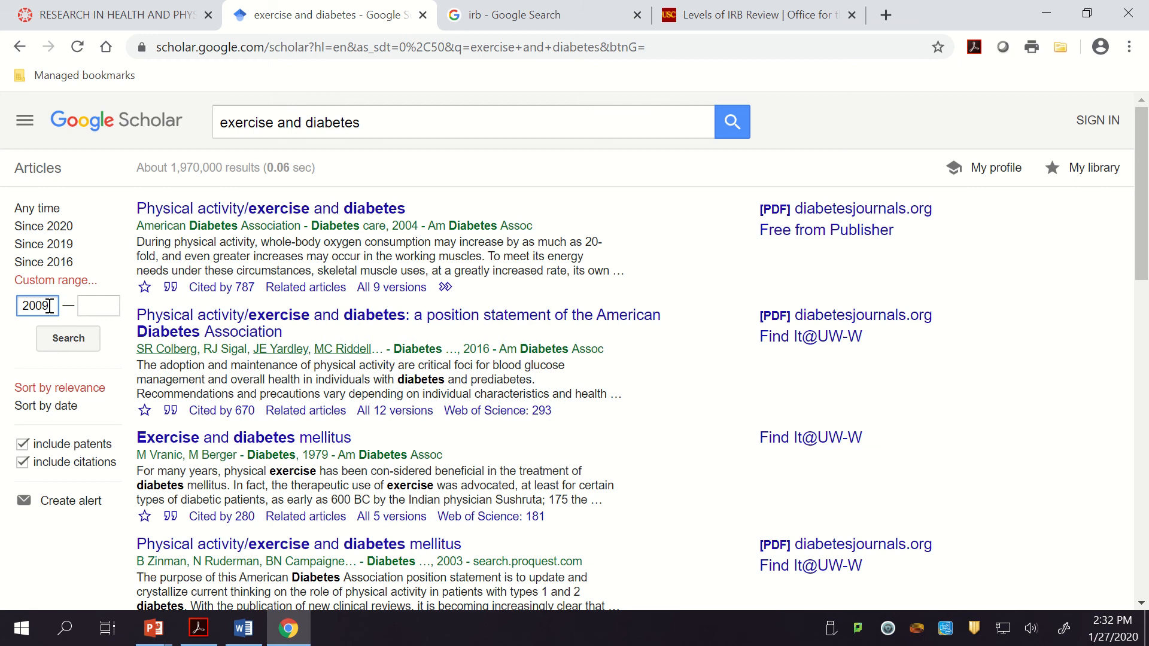
{"action": "left_click", "coordinate": [68, 337]}
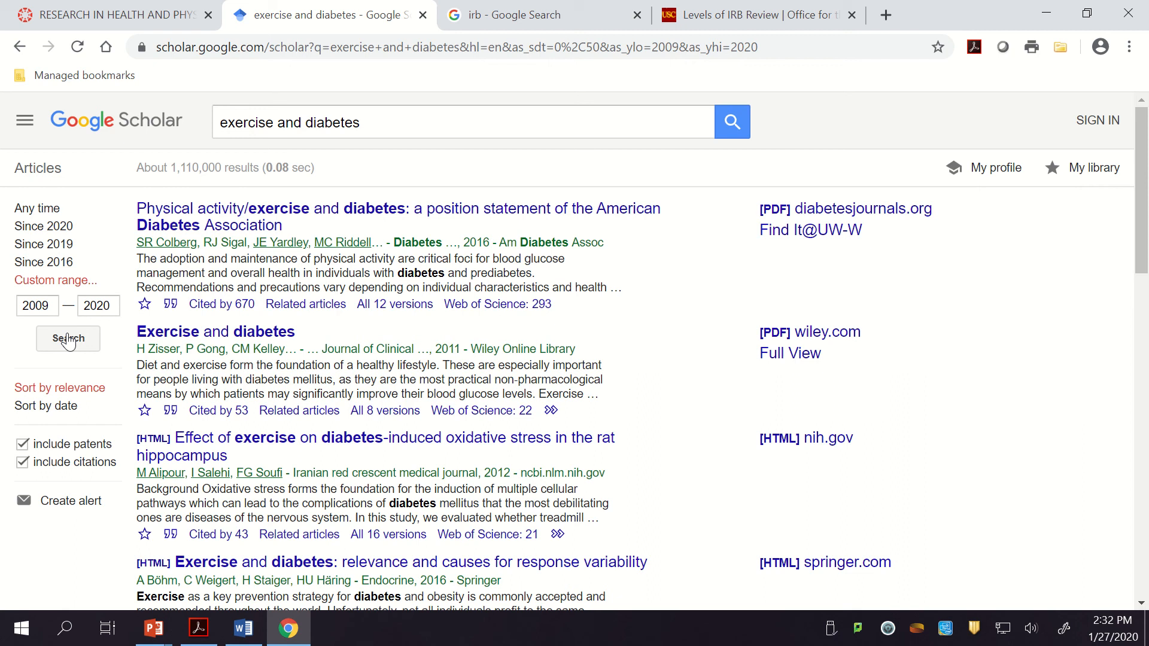
{"action": "mouse_move", "coordinate": [474, 401]}
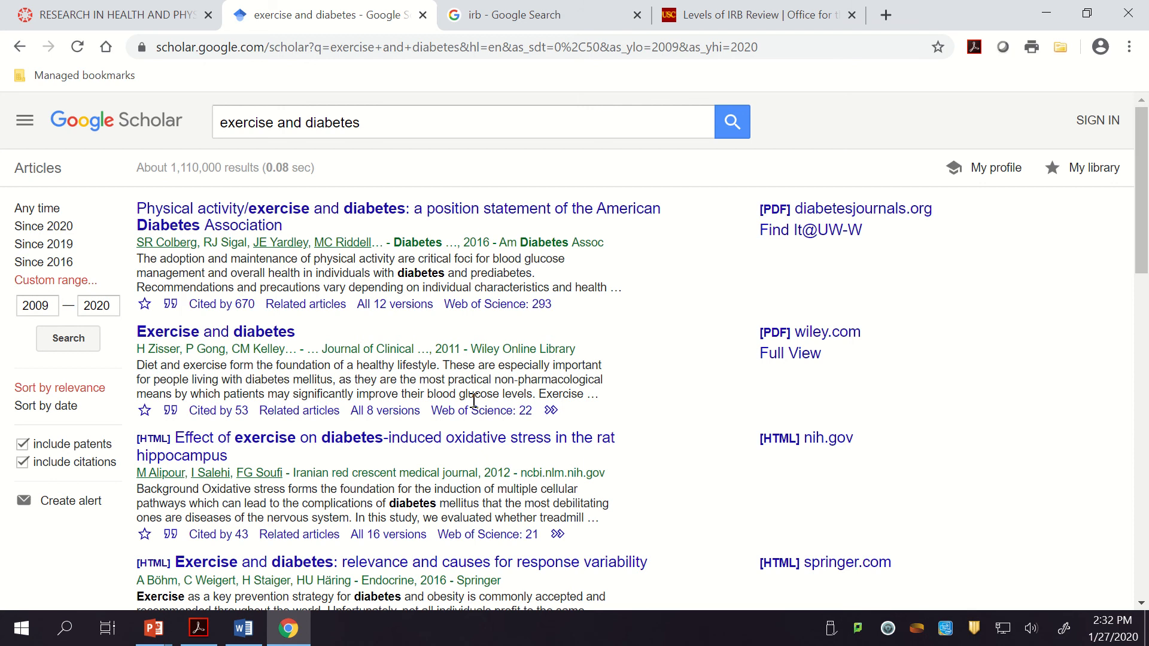
Limit the exercise and diabetes results to publications since 2019
{"action": "left_click", "coordinate": [43, 244]}
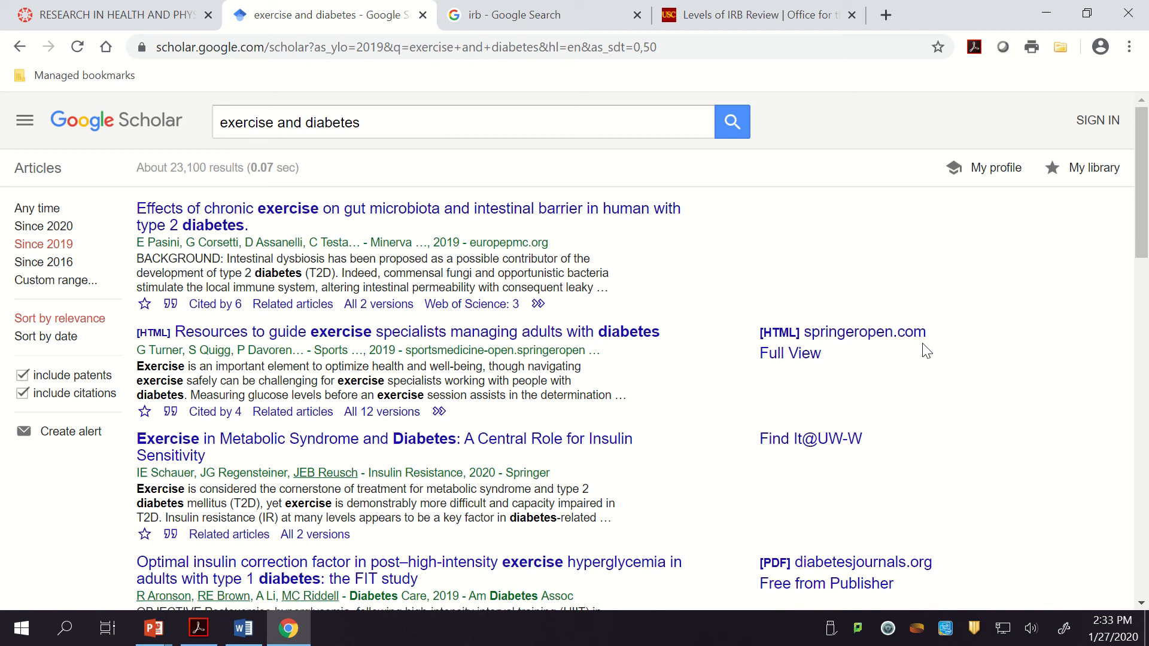
Scroll down the since-2019 results to see more exercise and diabetes papers
{"action": "scroll", "scroll_direction": "down", "scroll_amount": 3}
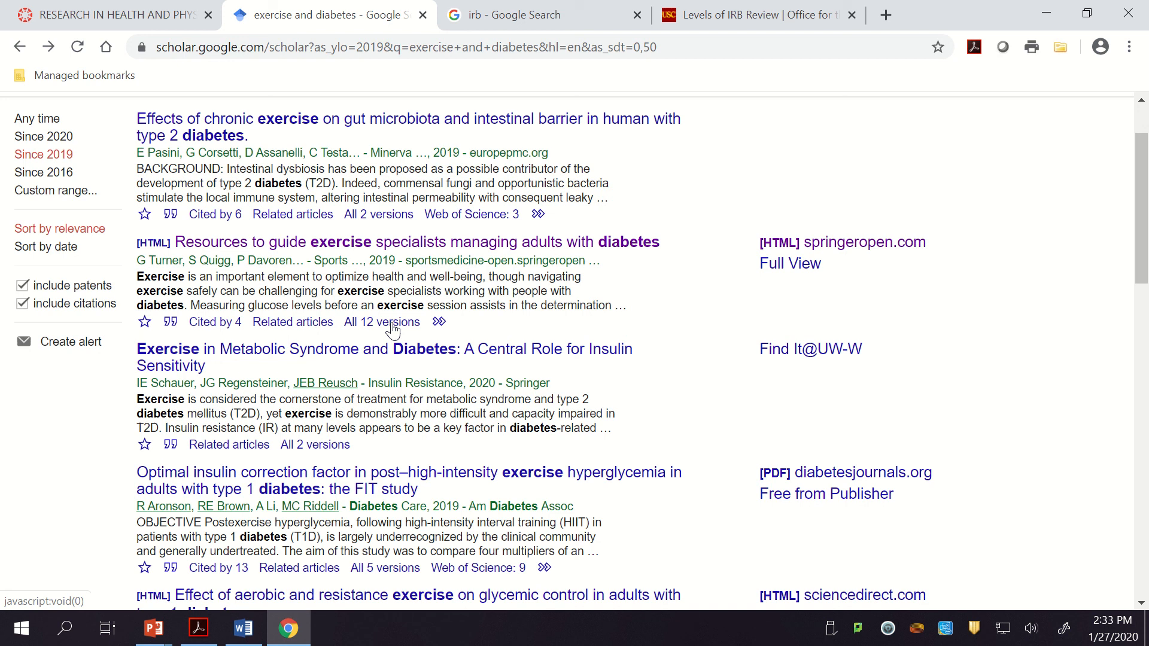
{"action": "mouse_move", "coordinate": [624, 312]}
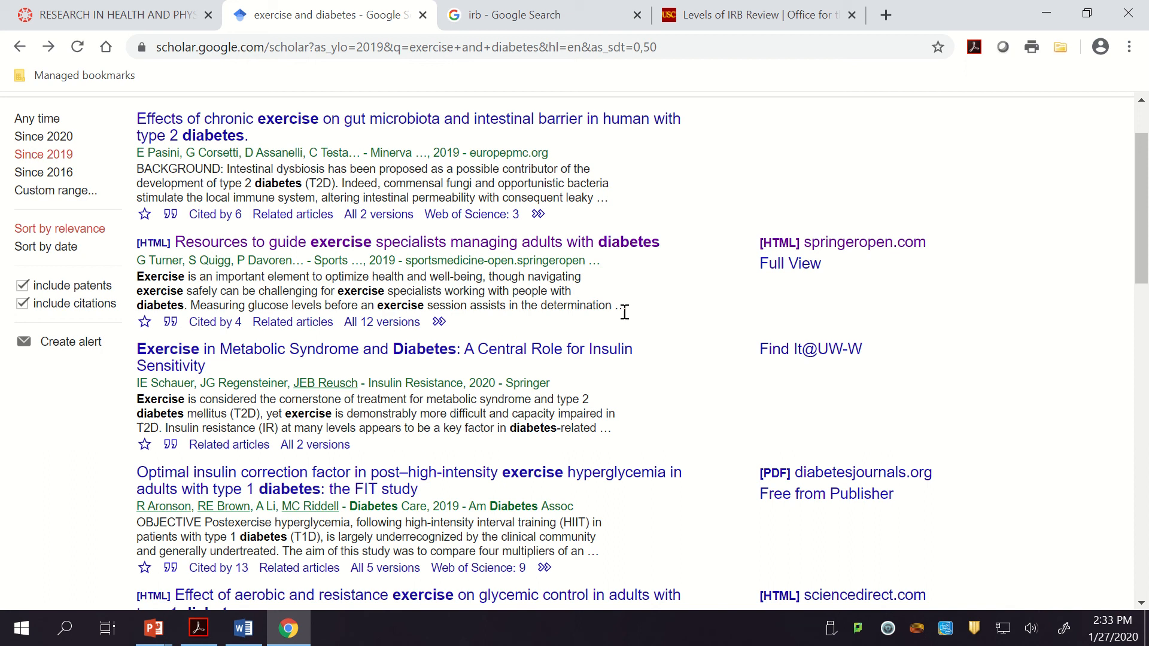
{"action": "mouse_move", "coordinate": [171, 323]}
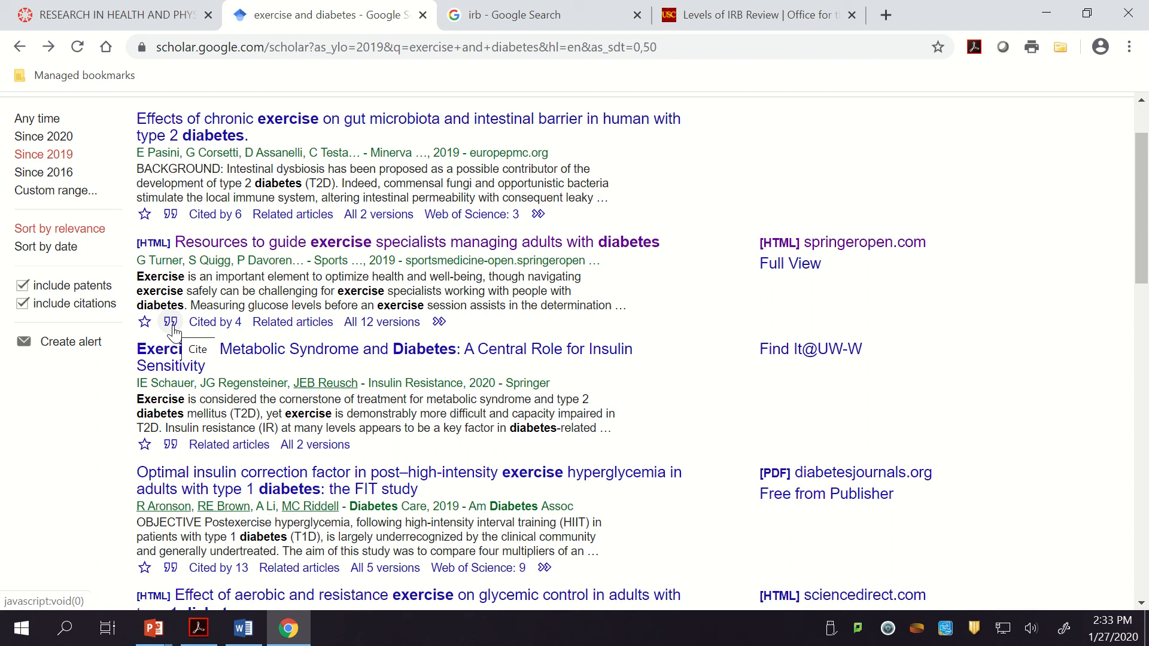
Show the citation formats for the guiding exercise specialists article
{"action": "left_click", "coordinate": [171, 322]}
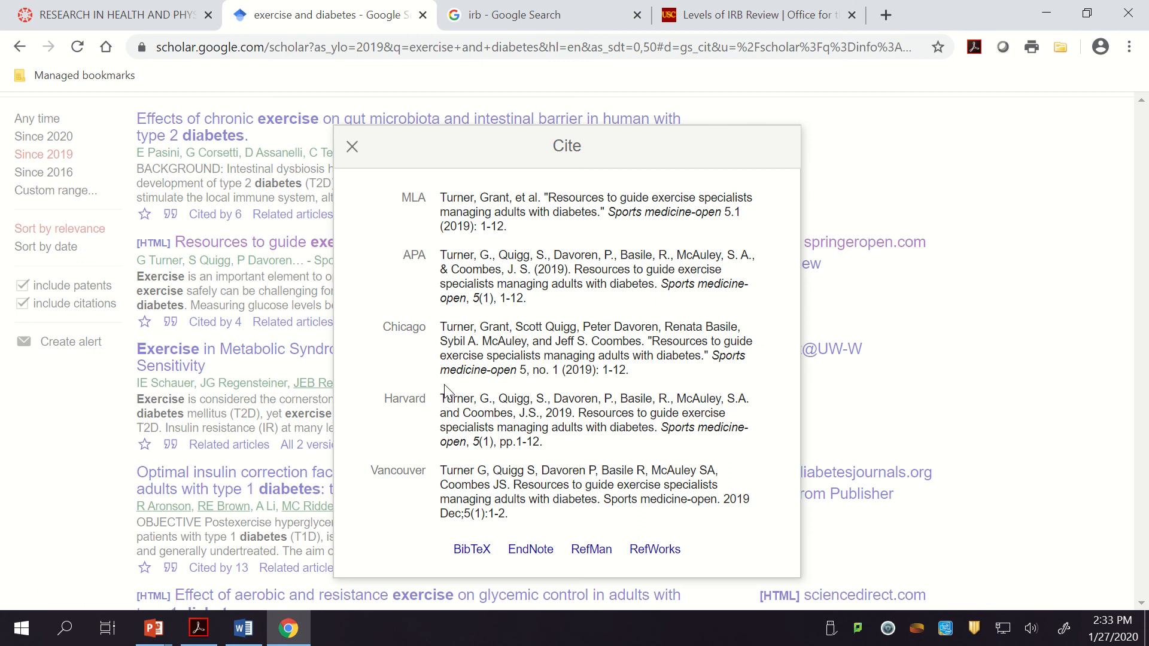
{"action": "mouse_move", "coordinate": [352, 414]}
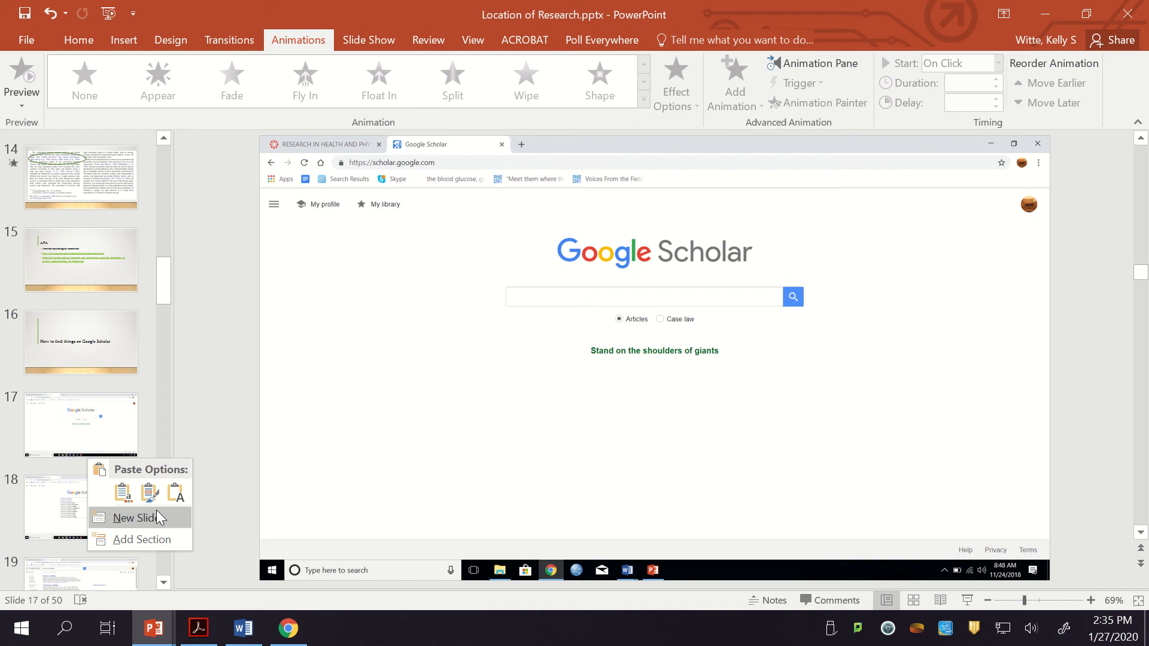
Insert a new slide holding the APA citation, then return to the Scholar search
{"action": "left_click", "coordinate": [137, 518]}
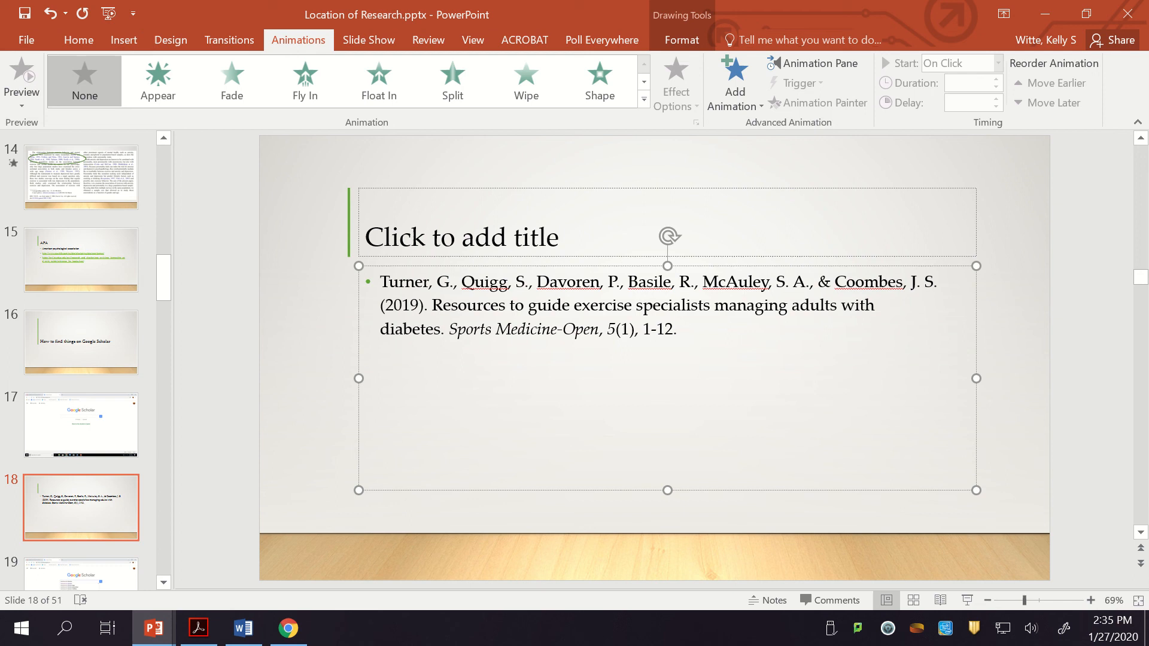
{"action": "left_click", "coordinate": [288, 629]}
{"action": "type", "text": "exercise and diabetes"}
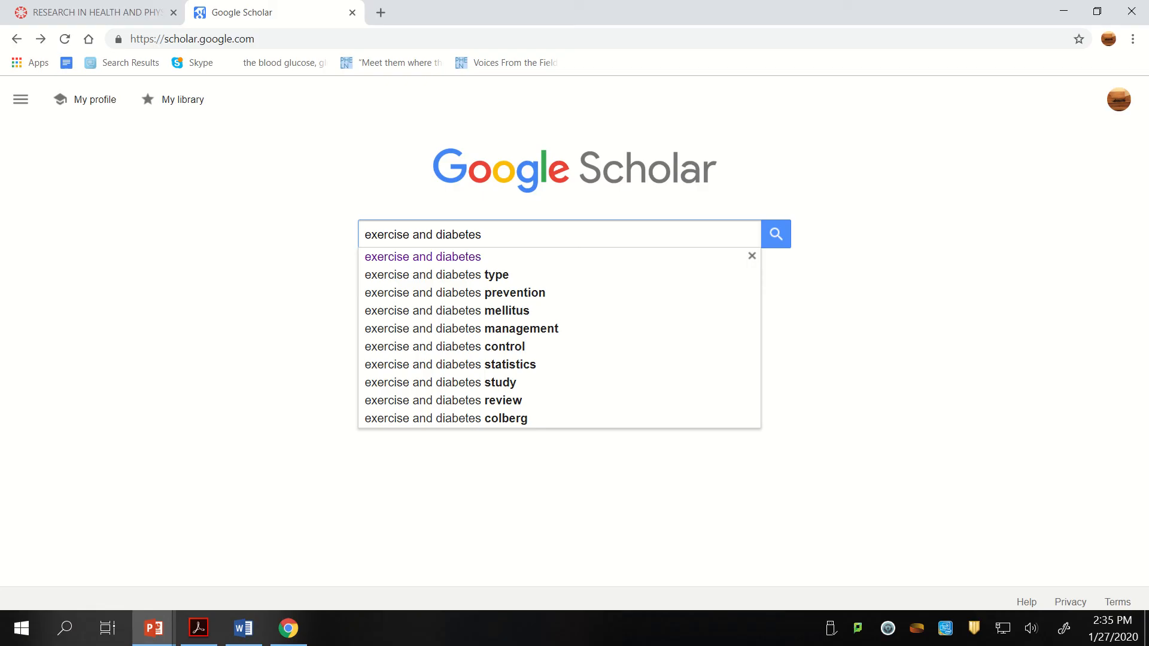
Run the Scholar search, advance to the Pubmed slide and open the PubMed website
{"action": "left_click", "coordinate": [776, 234]}
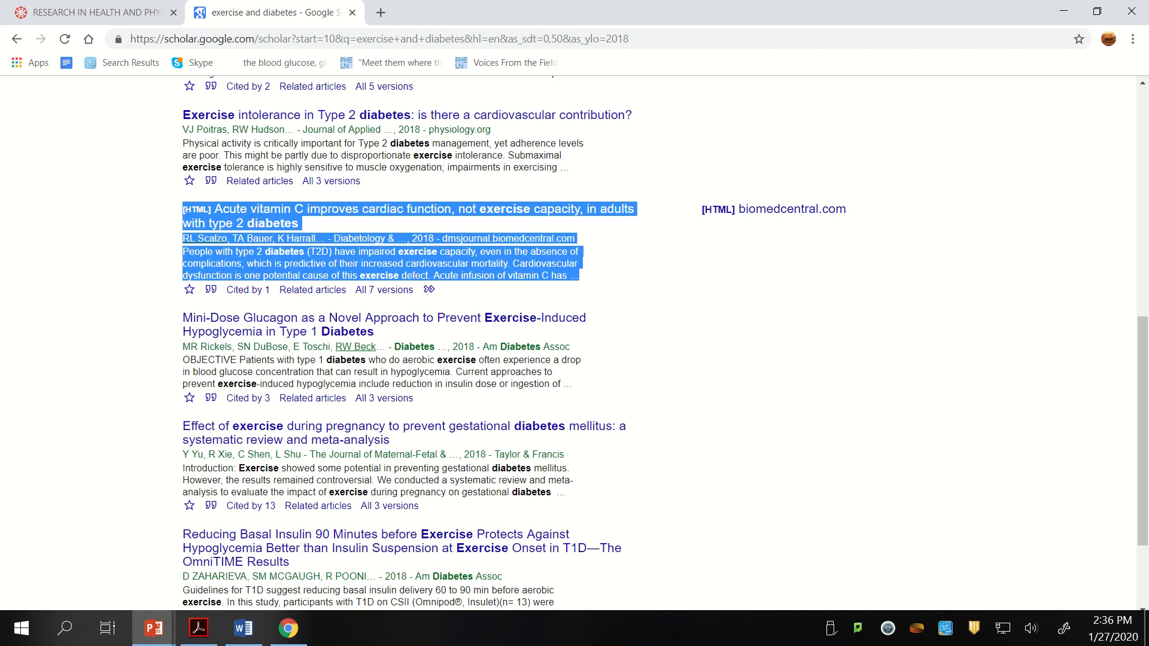
{"action": "left_click", "coordinate": [153, 628]}
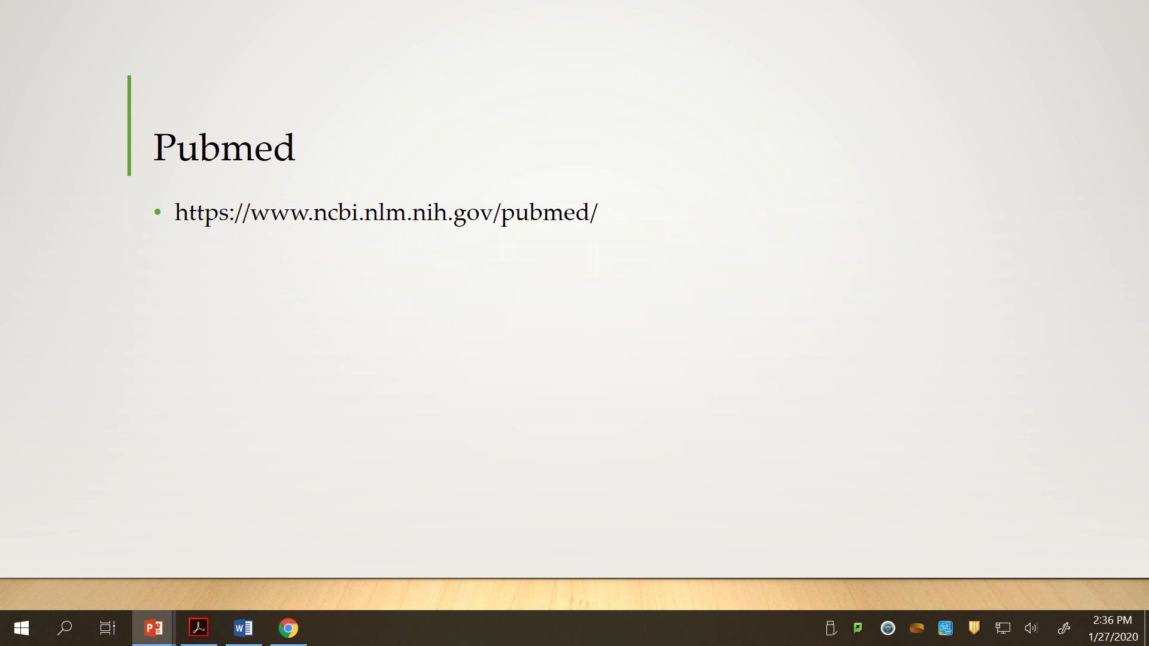
{"action": "left_click", "coordinate": [287, 628]}
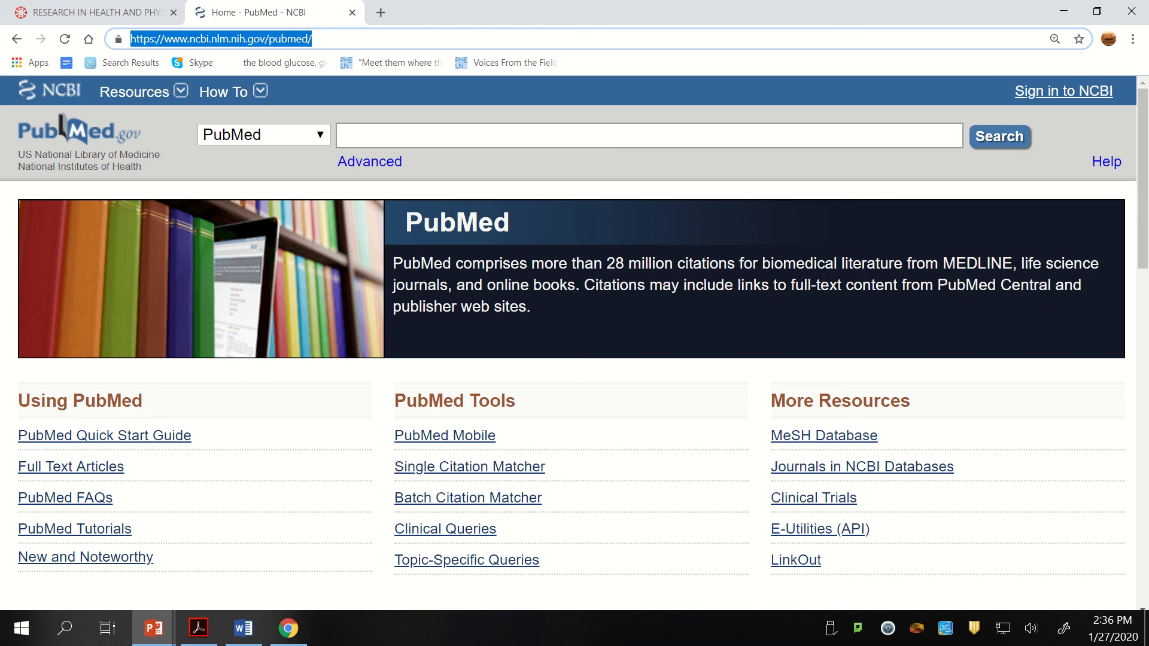
Search PubMed for exercise and diabetes
{"action": "type", "text": "exercise and diabetes"}
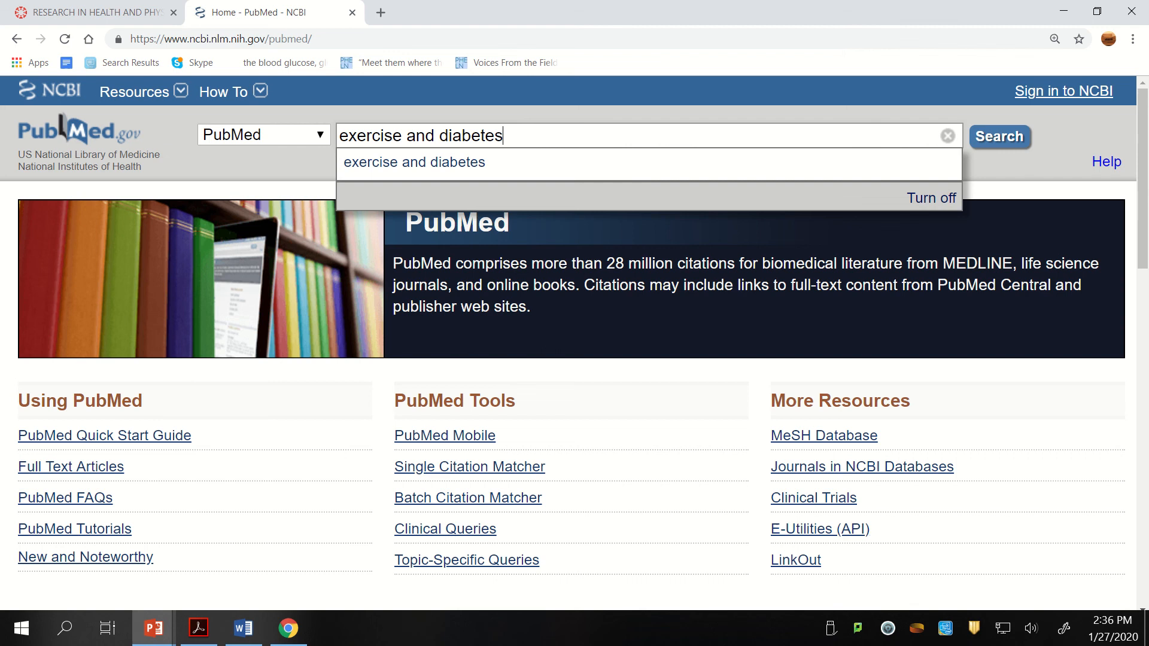
{"action": "left_click", "coordinate": [999, 136]}
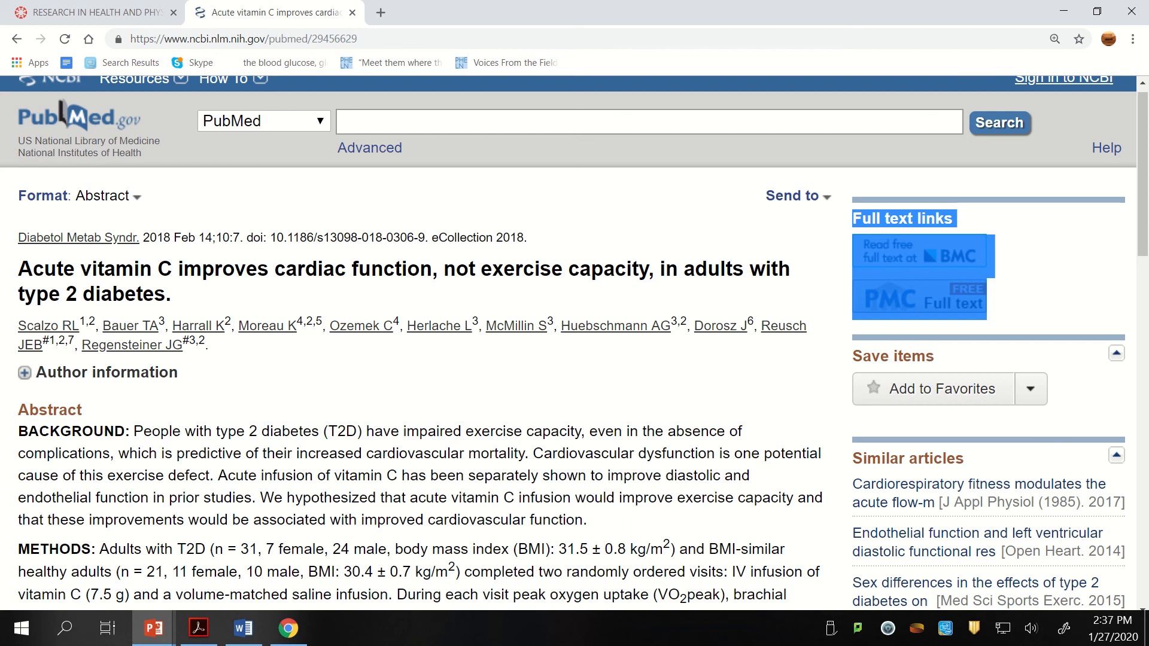
Show the library slide in PowerPoint, then switch back to the Google Scholar Cite dialog
{"action": "left_click", "coordinate": [153, 628]}
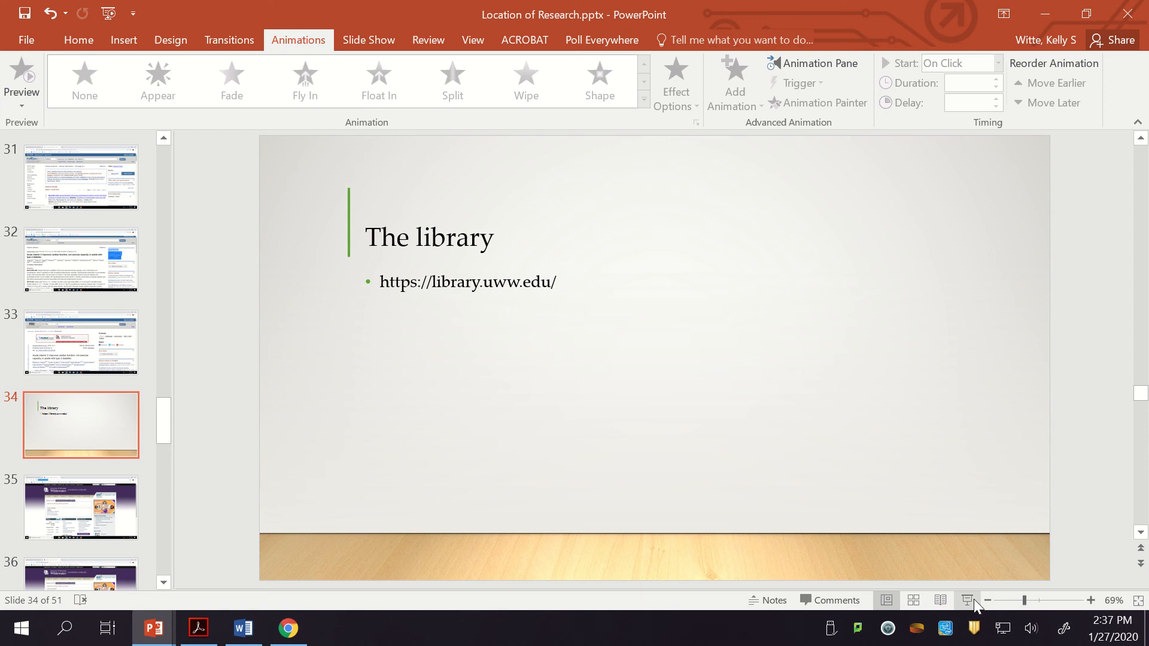
{"action": "left_click", "coordinate": [288, 628]}
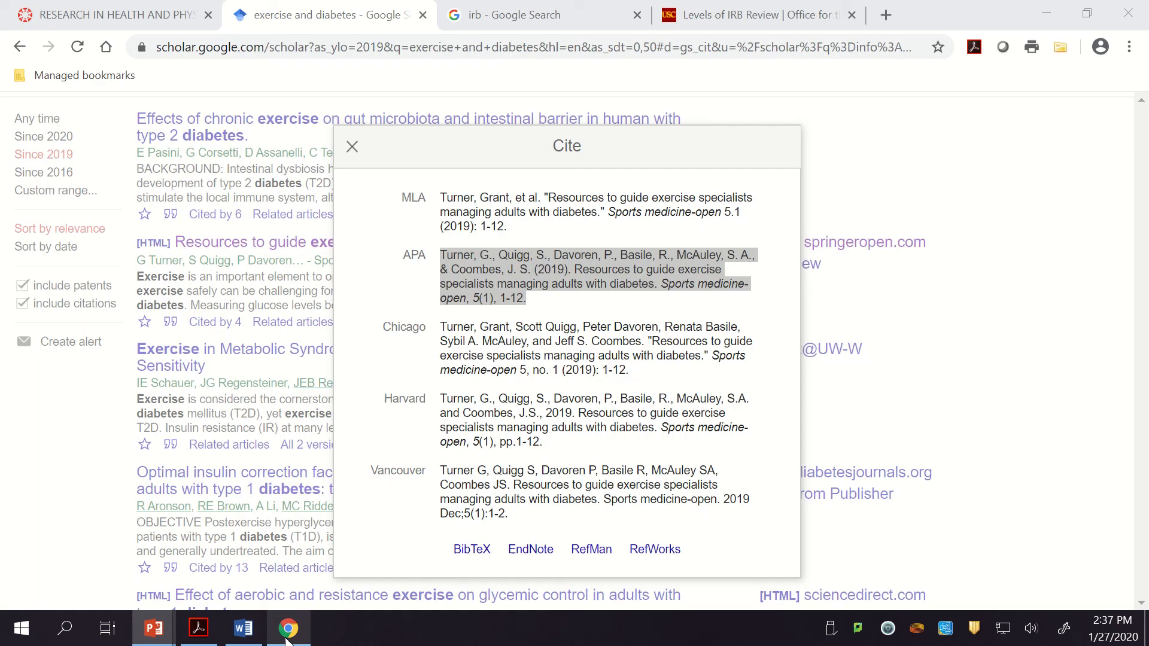
Close the Cite box and follow the Insulin Sensitivity chapter to its UW-W library catalog record
{"action": "left_click", "coordinate": [352, 146]}
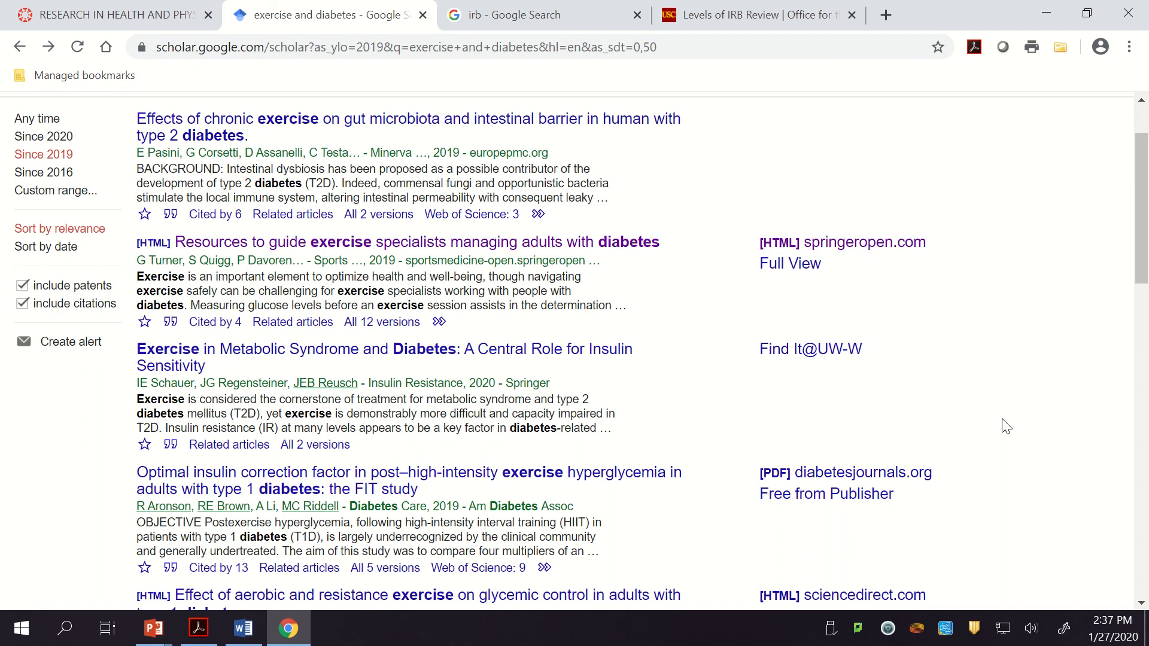
{"action": "left_click", "coordinate": [810, 349]}
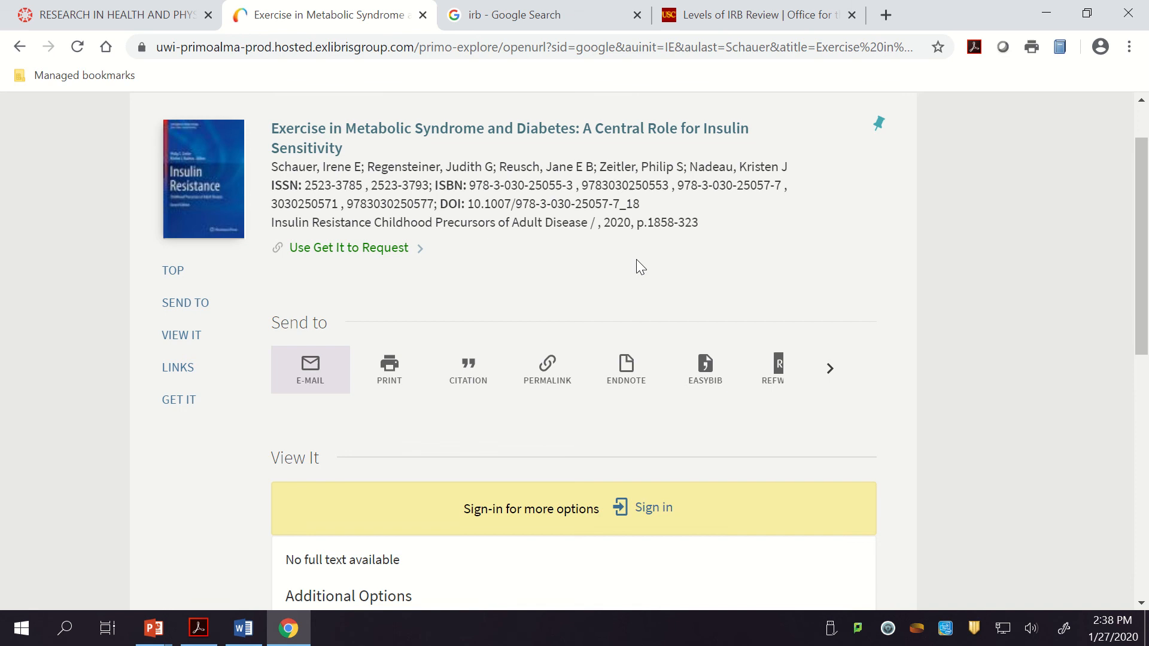
Show the catalog's MLA citation for the Insulin Sensitivity chapter and review the Get It request options
{"action": "left_click", "coordinate": [468, 370]}
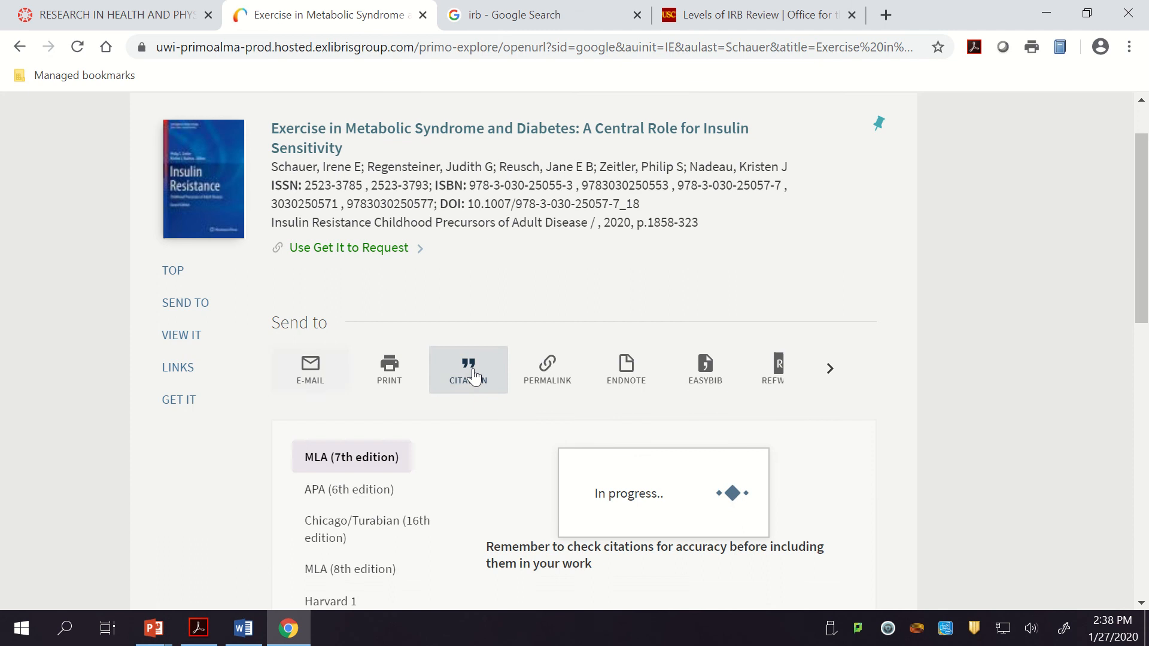
{"action": "scroll", "scroll_direction": "down", "scroll_amount": 3}
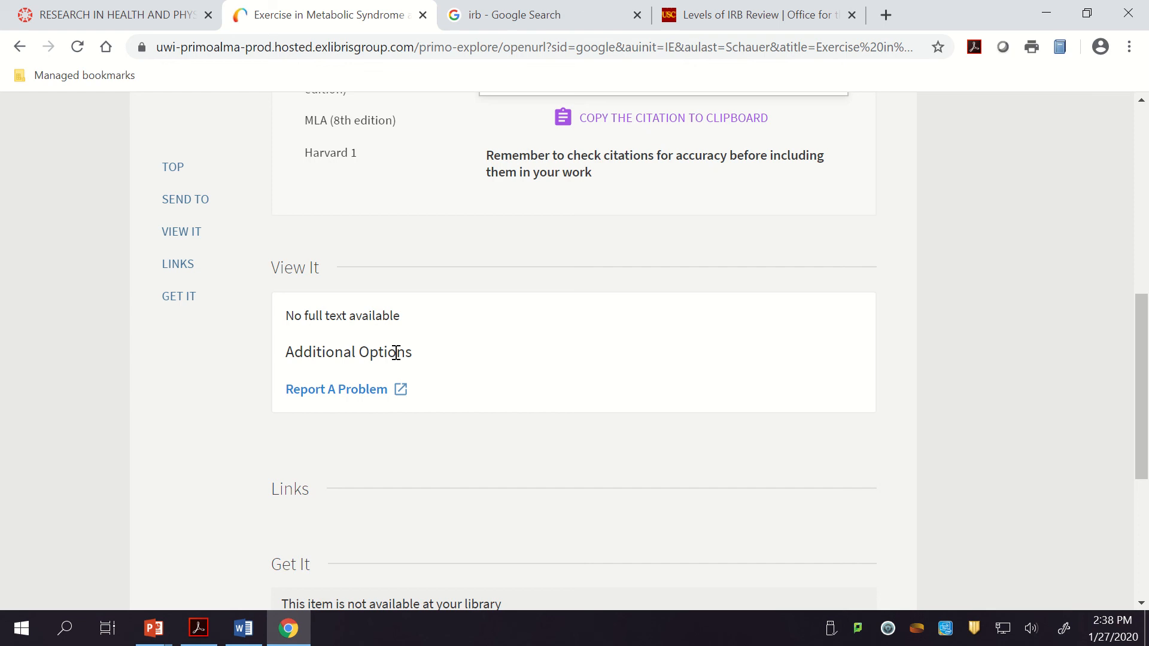
{"action": "scroll", "scroll_direction": "up", "scroll_amount": 3}
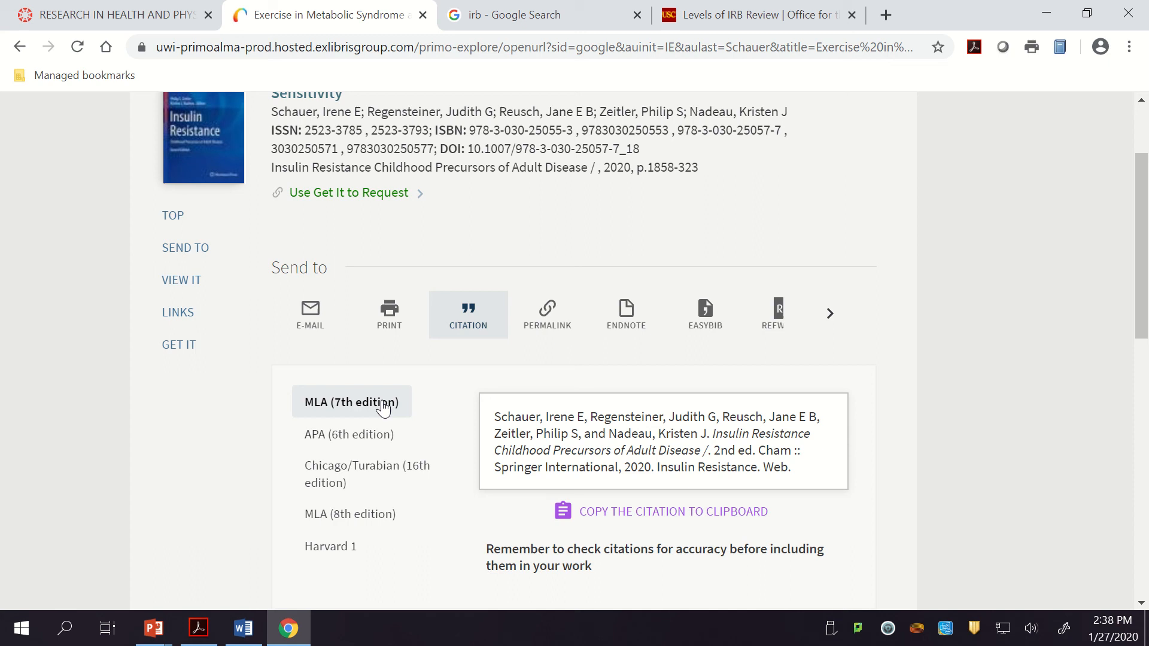
{"action": "scroll", "scroll_direction": "up", "scroll_amount": 3}
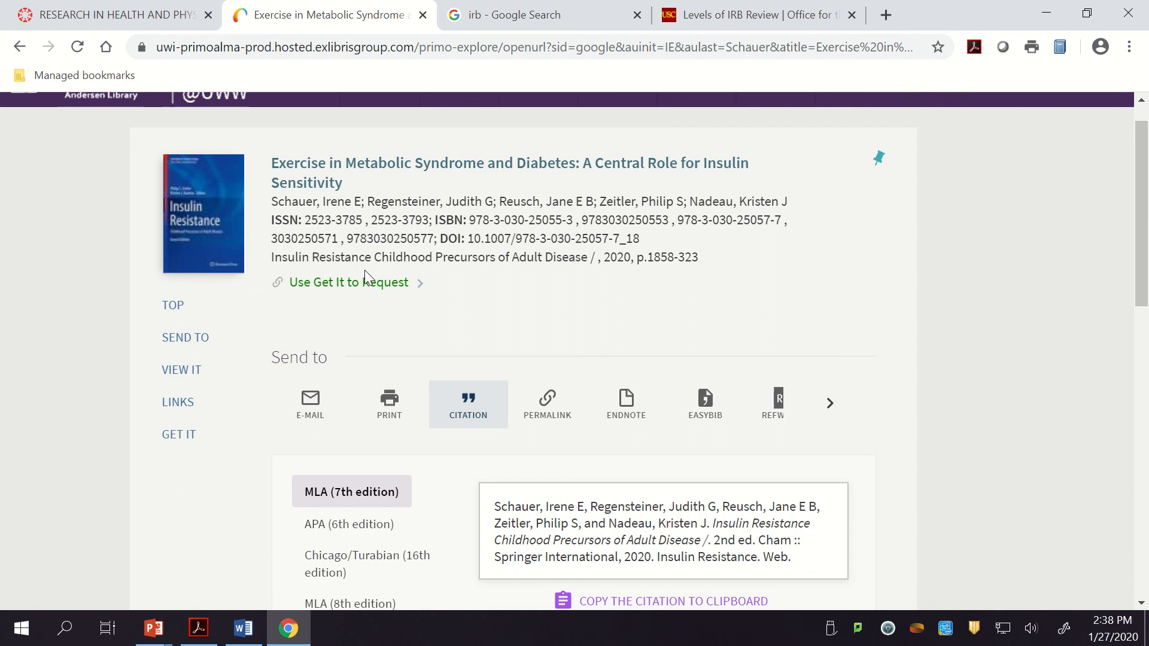
{"action": "scroll", "scroll_direction": "down", "scroll_amount": 3}
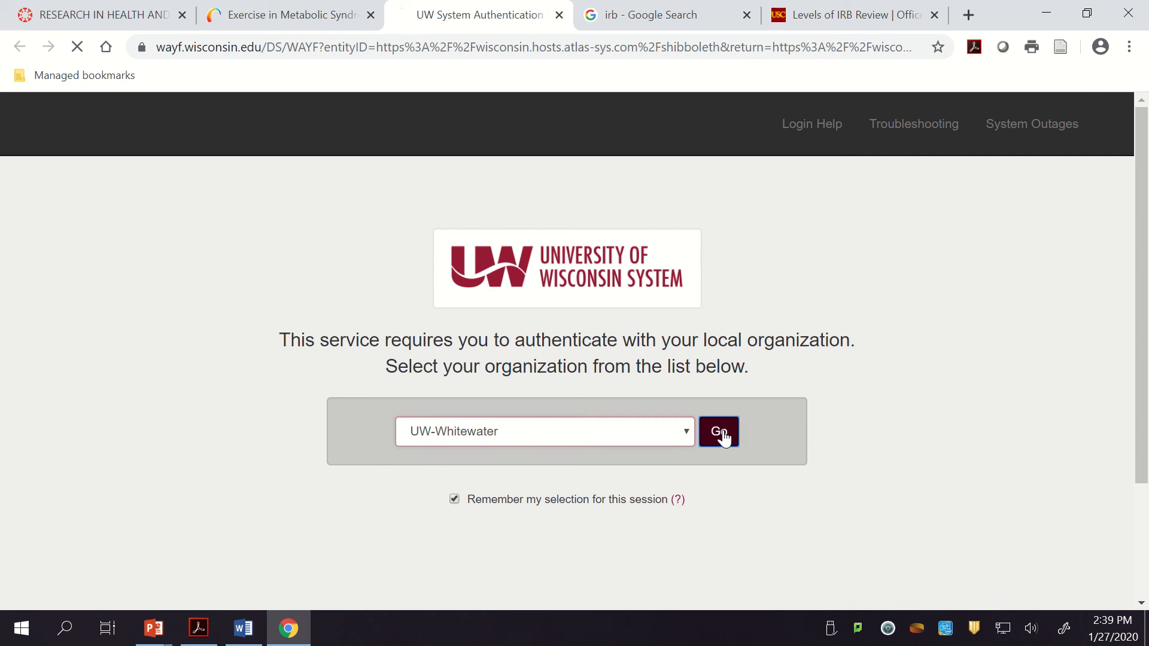
Sign in via UW-Whitewater, submit the ILLiad book chapter request, and return to the lecture slides
{"action": "left_click", "coordinate": [719, 431]}
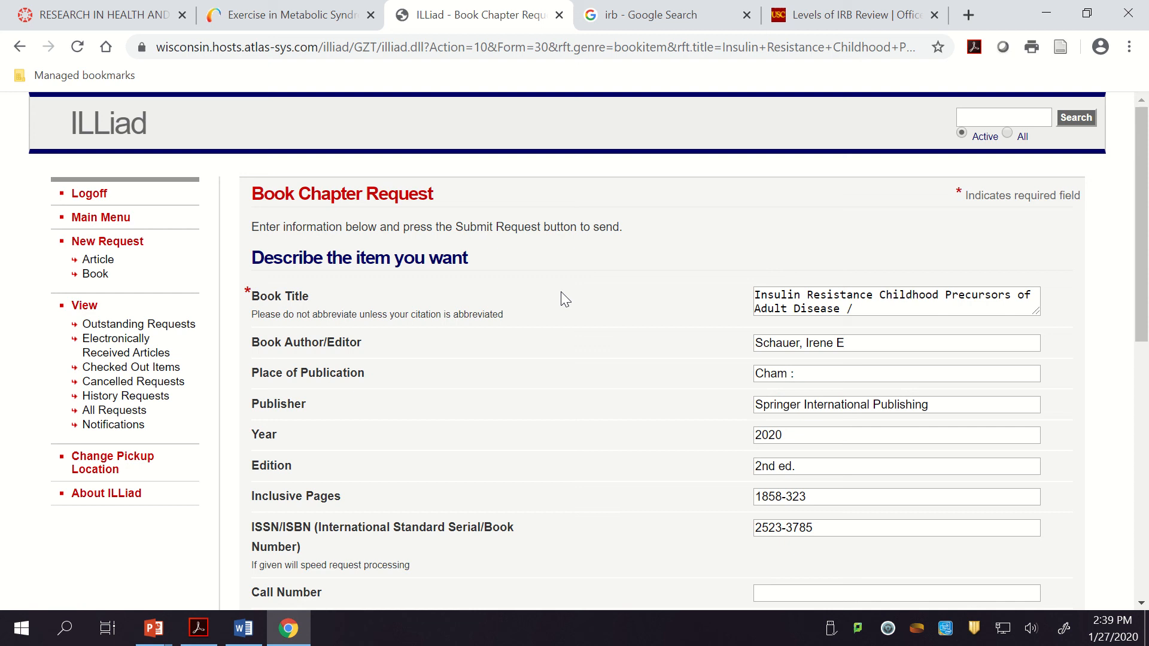
{"action": "scroll", "scroll_direction": "down", "scroll_amount": 3}
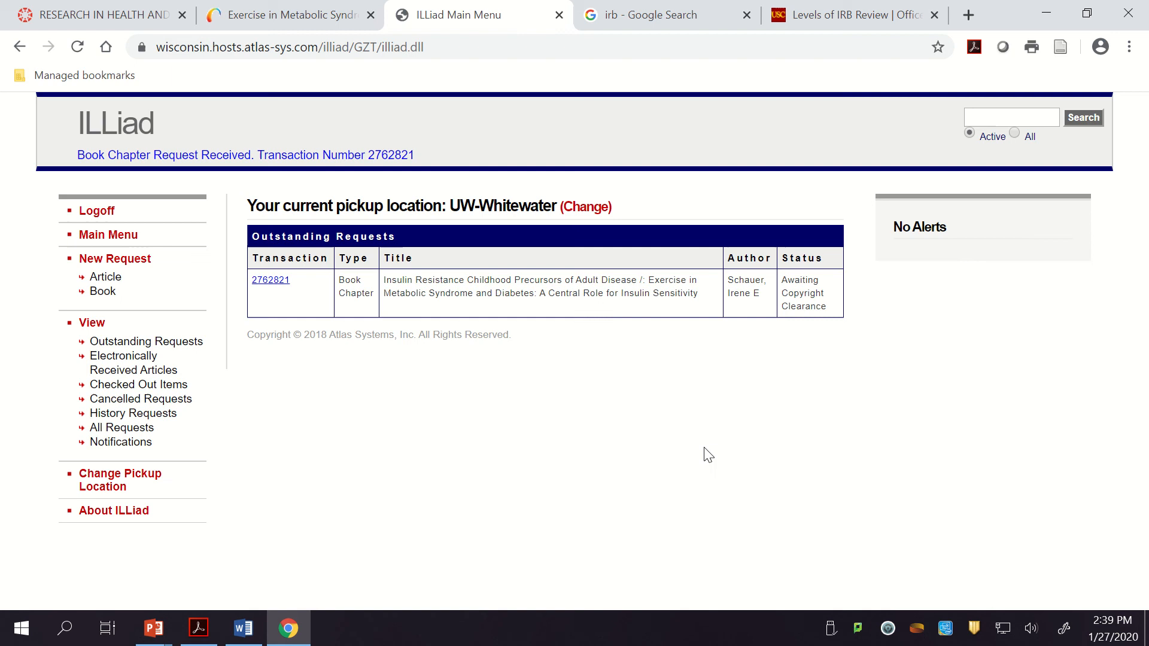
{"action": "mouse_move", "coordinate": [660, 410]}
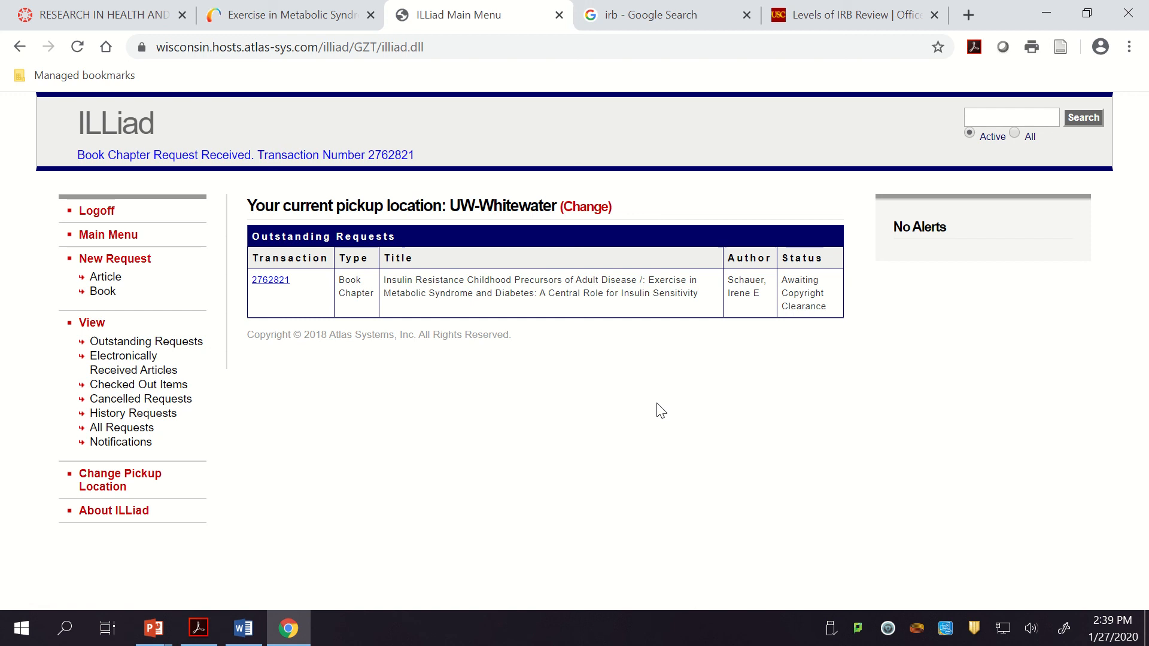
{"action": "left_click", "coordinate": [153, 628]}
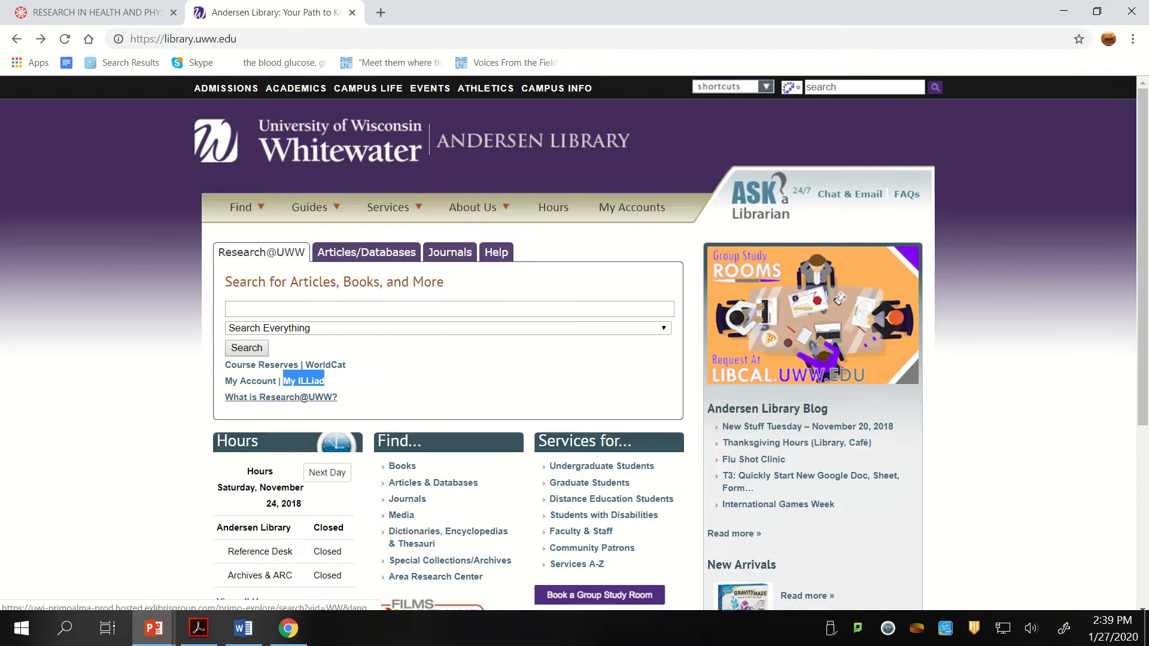
{"action": "left_click", "coordinate": [153, 628]}
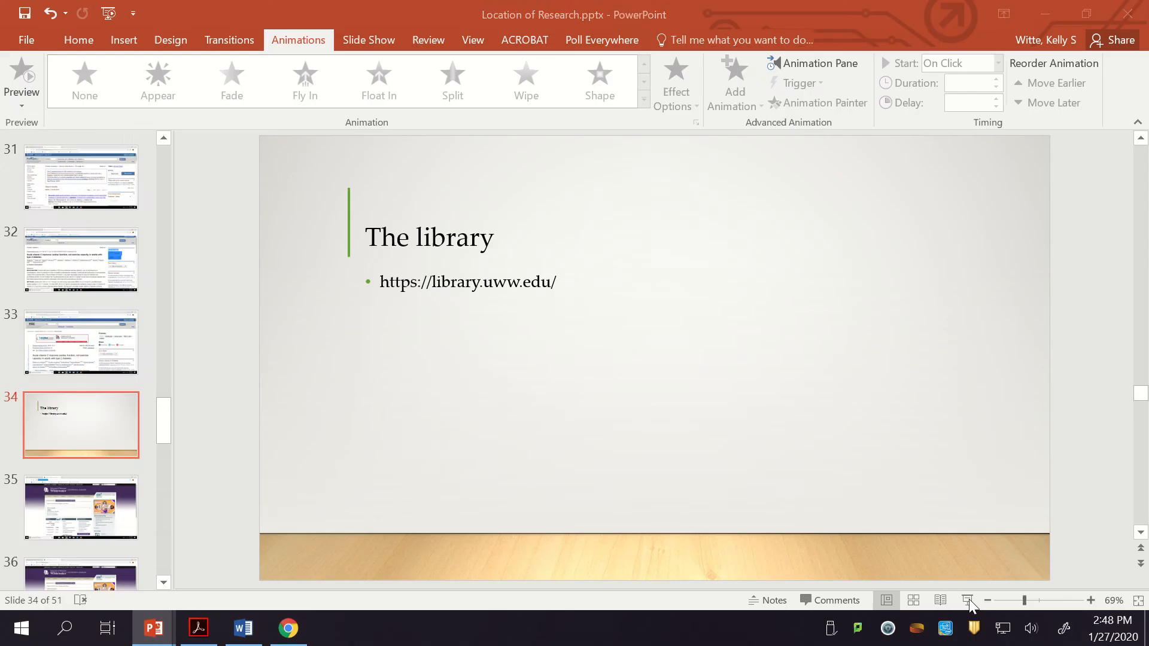
Switch to Chrome and go back to the since-2019 exercise and diabetes Scholar results
{"action": "left_click", "coordinate": [288, 628]}
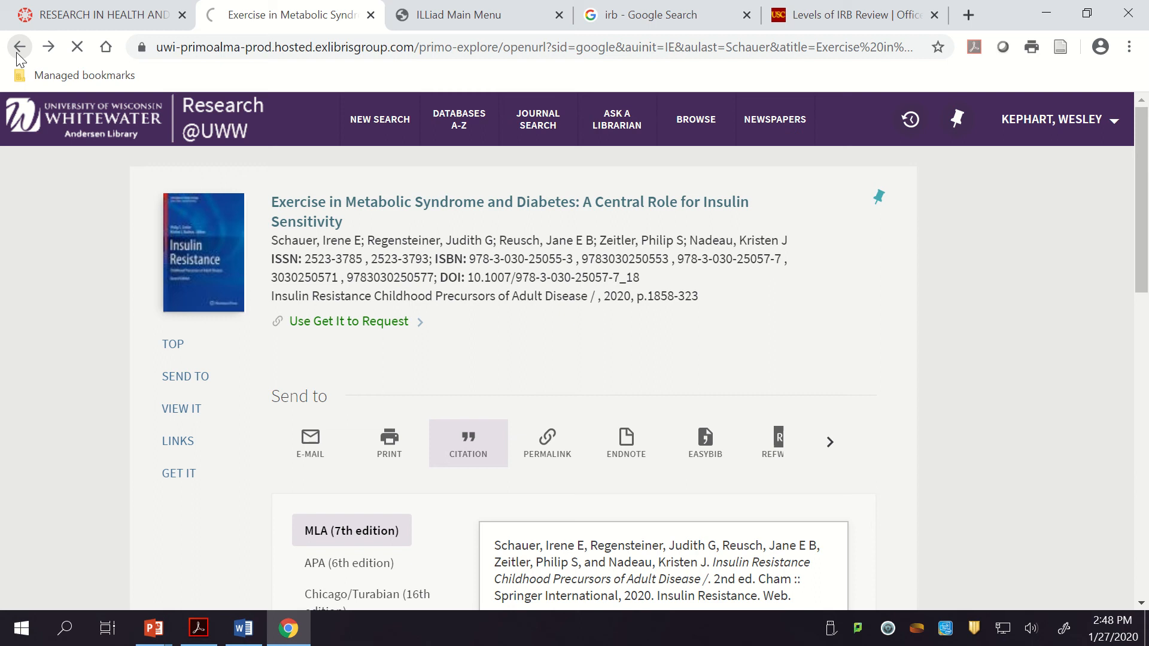
{"action": "left_click", "coordinate": [20, 46]}
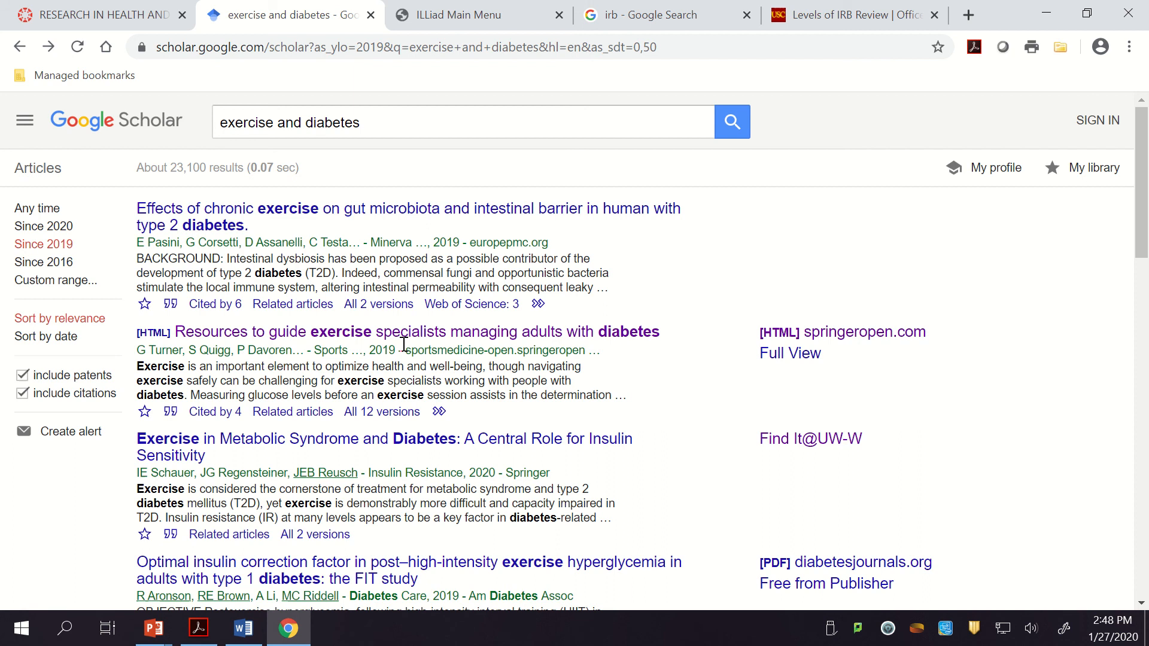